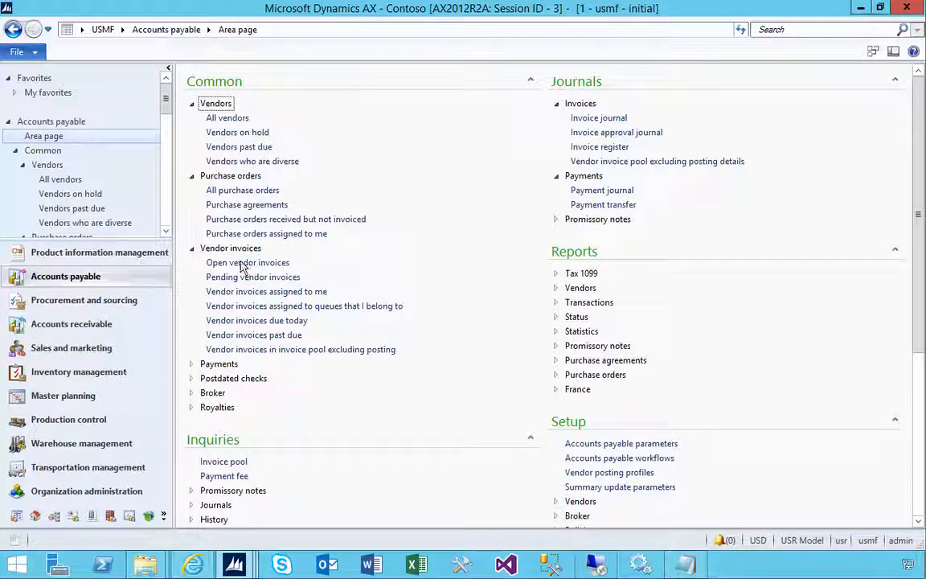
pyautogui.moveTo(598, 462)
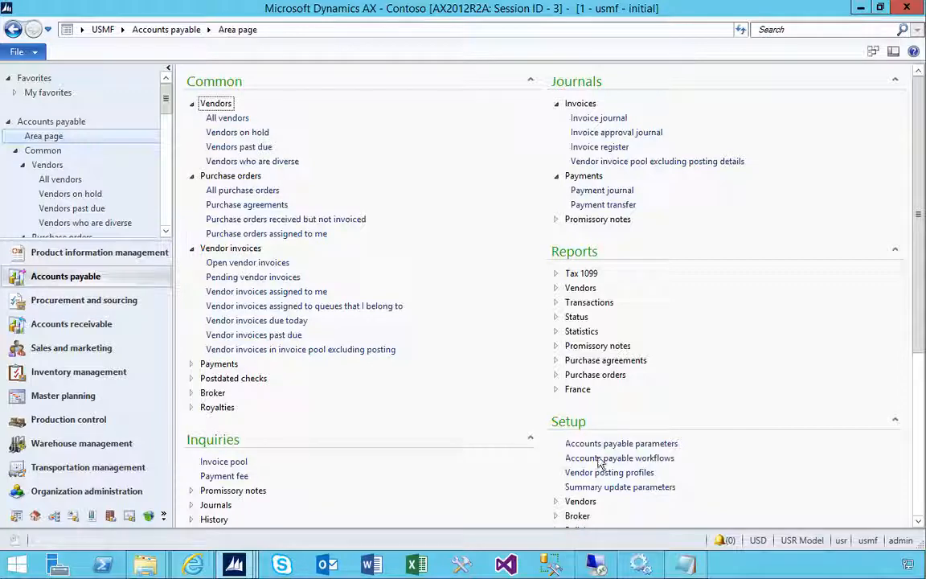
pyautogui.moveTo(589, 464)
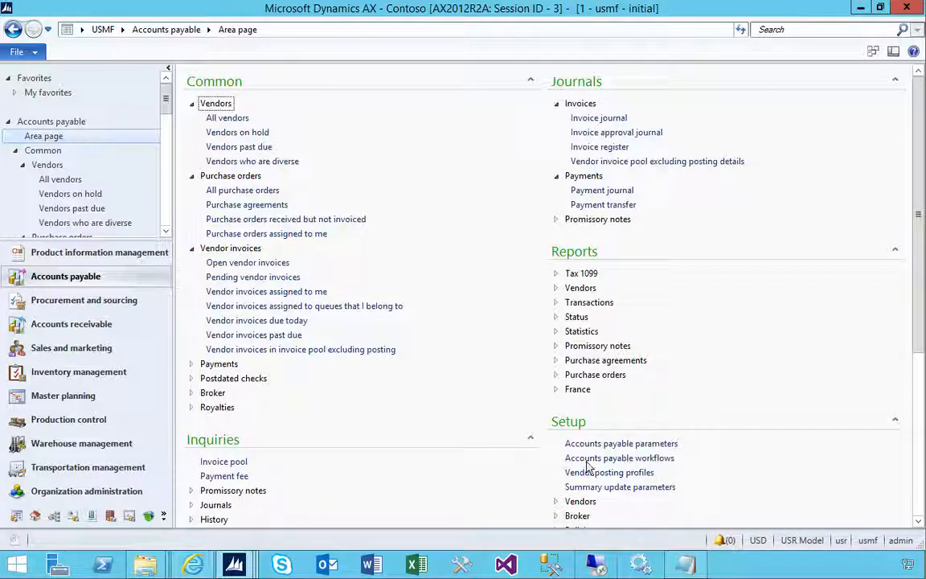
# Select the Vendor invoice workflow in Accounts payable workflows and review its version history
pyautogui.click(619, 458)
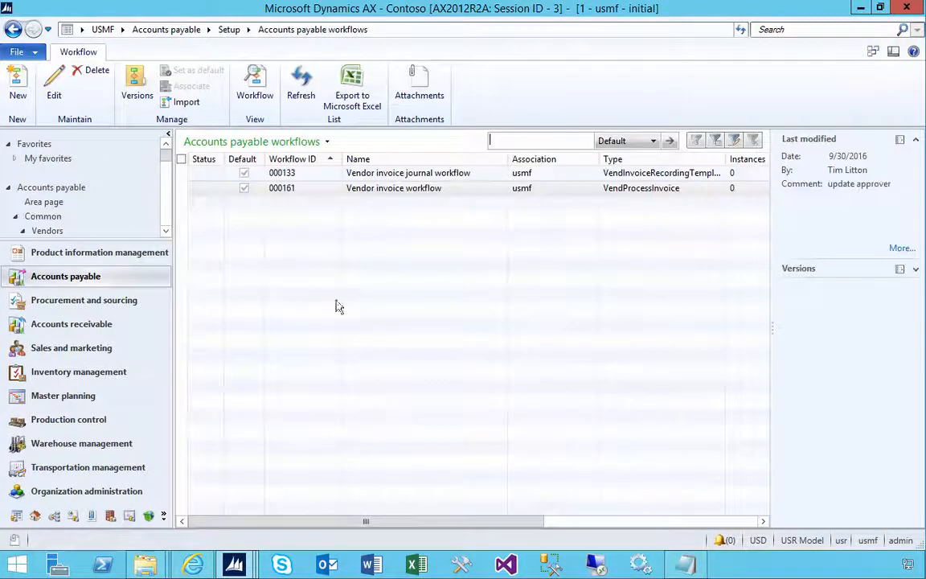
pyautogui.click(393, 188)
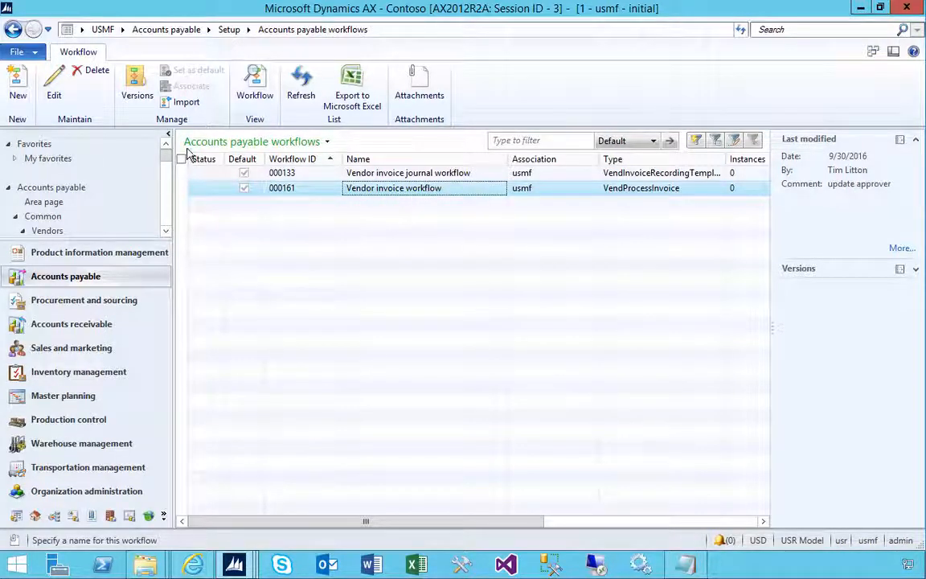
pyautogui.click(137, 84)
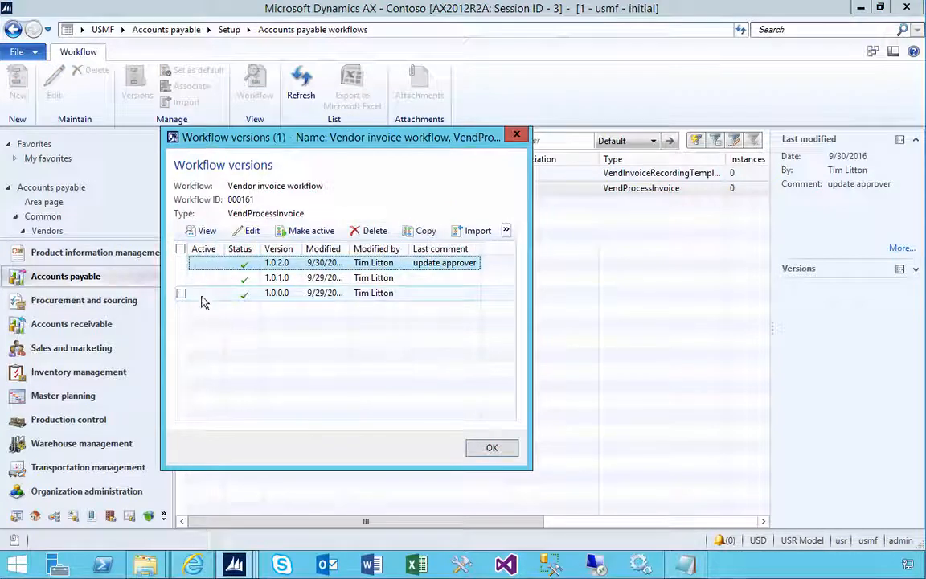
pyautogui.moveTo(205, 288)
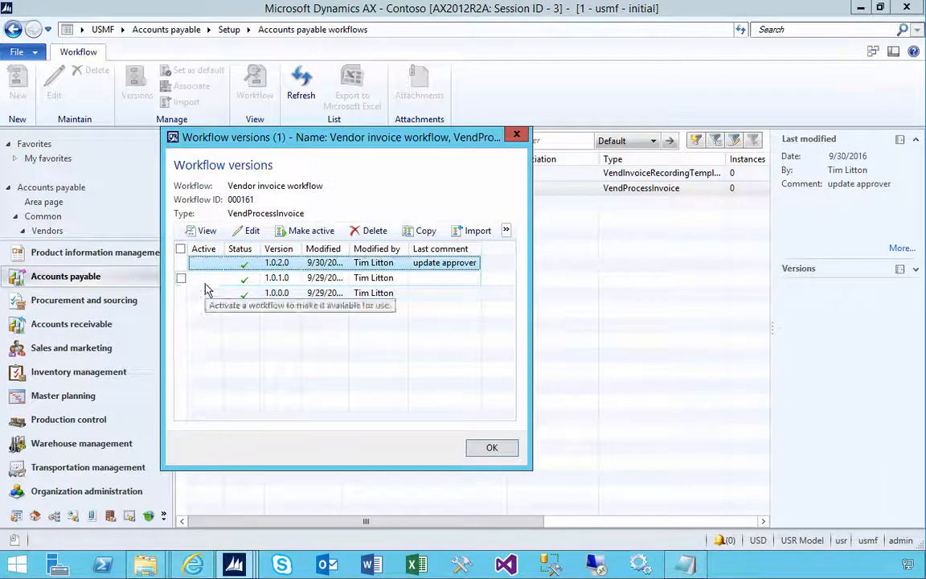
pyautogui.click(491, 447)
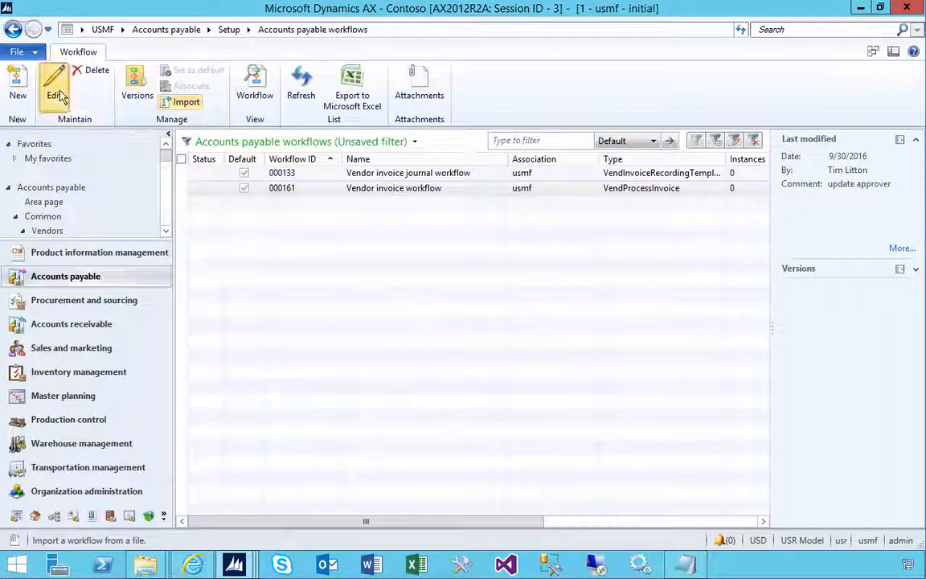
pyautogui.click(55, 88)
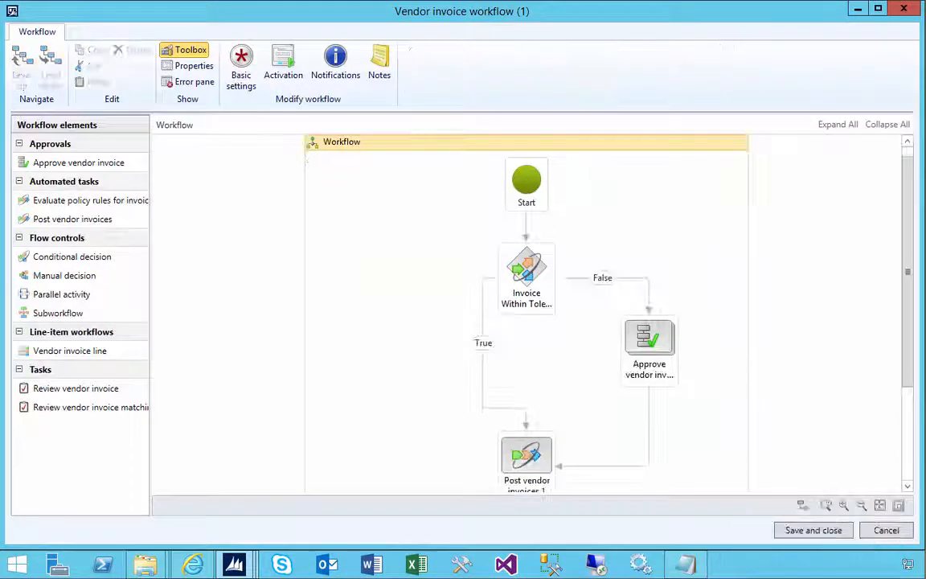
pyautogui.click(526, 273)
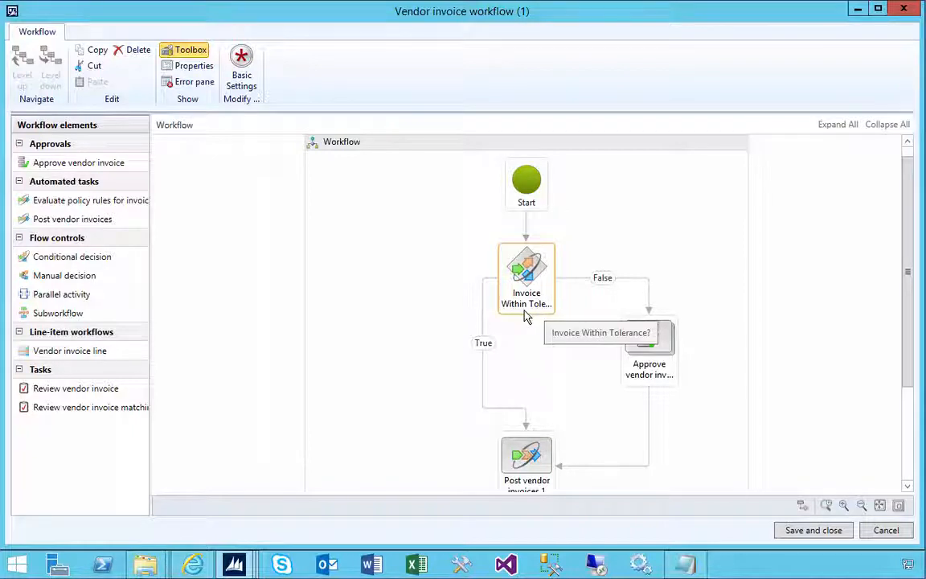
pyautogui.moveTo(523, 288)
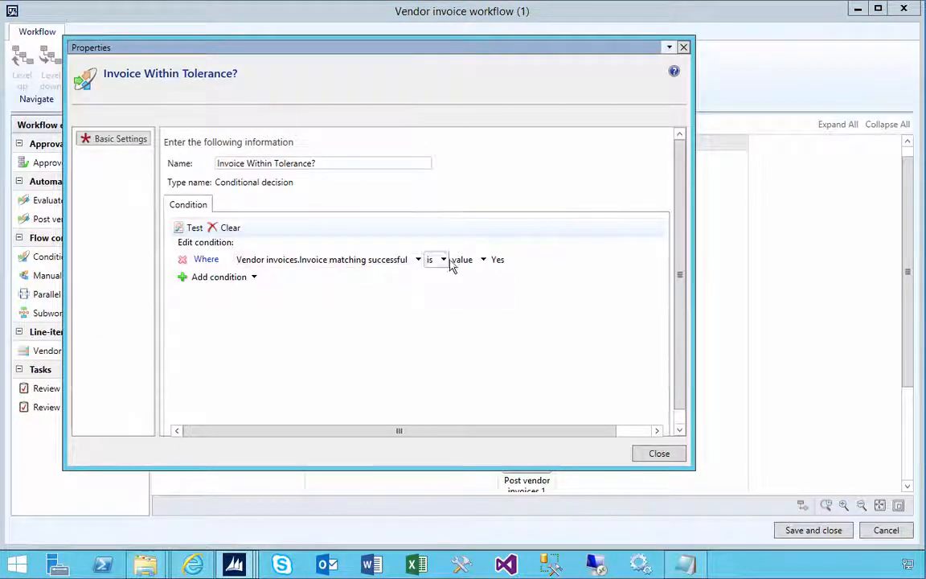
pyautogui.click(482, 258)
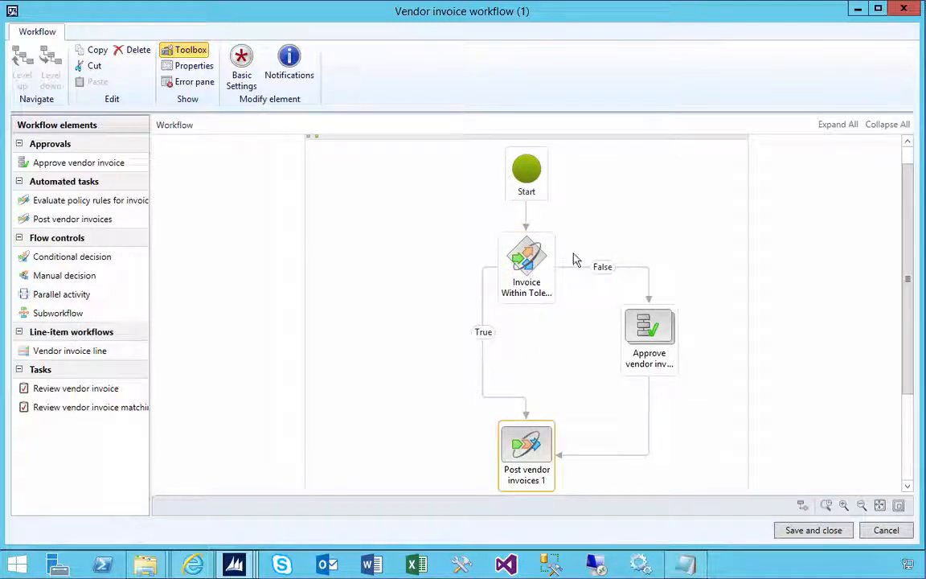
pyautogui.click(649, 337)
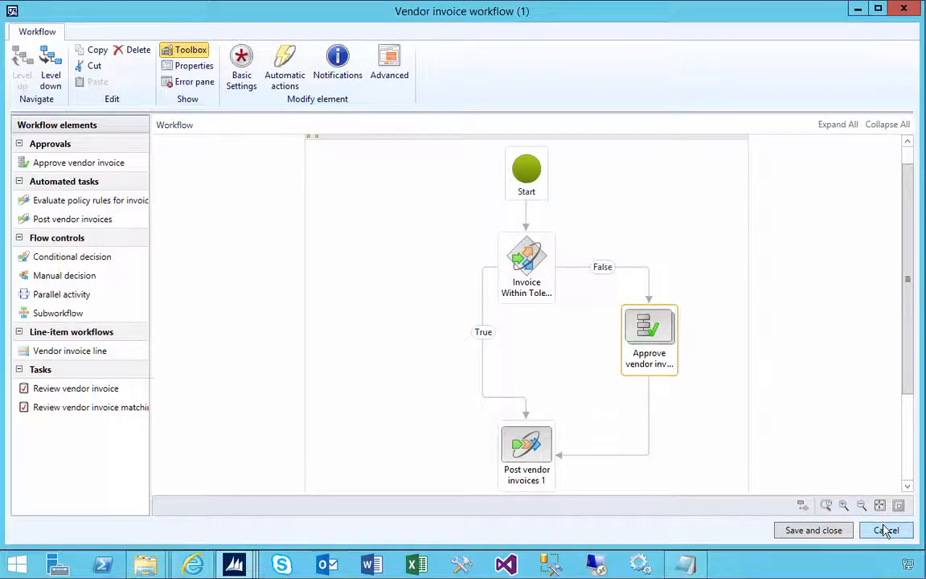
pyautogui.click(886, 529)
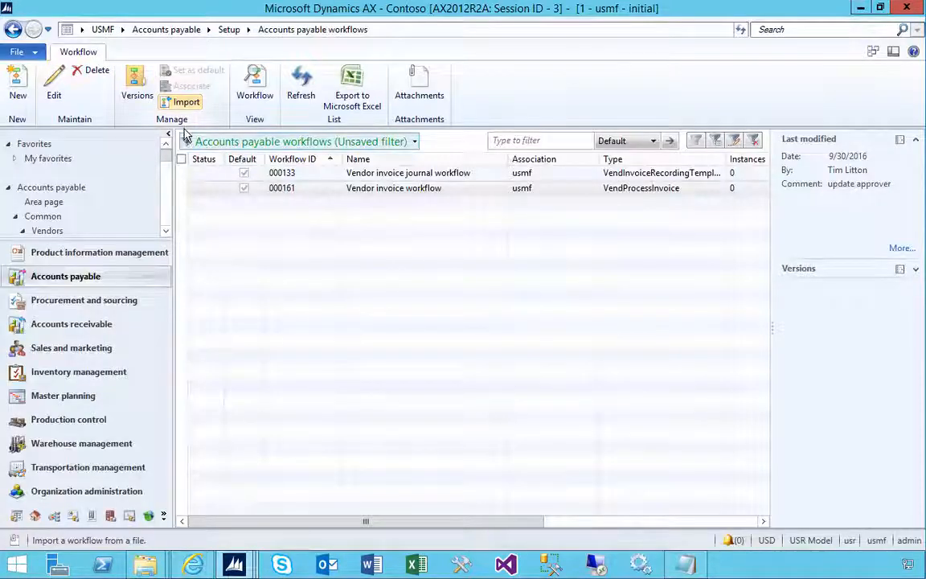
# Recheck the Vendor invoice workflow's version list, then close it
pyautogui.click(137, 85)
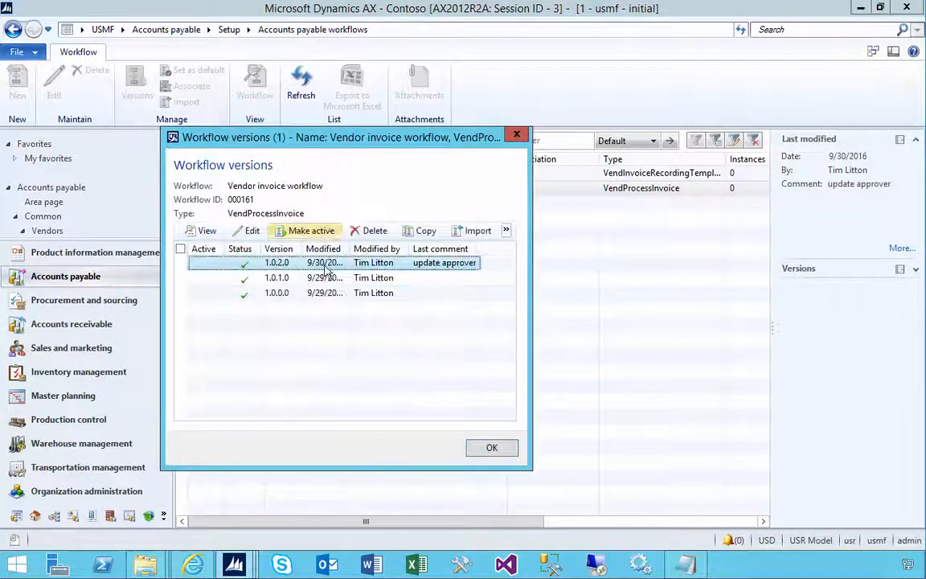
pyautogui.moveTo(310, 231)
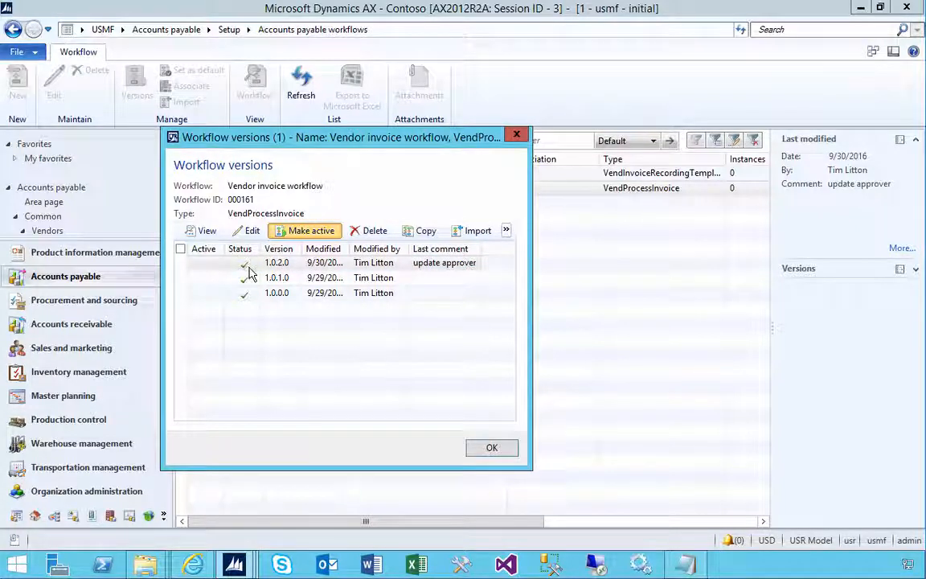
pyautogui.click(305, 231)
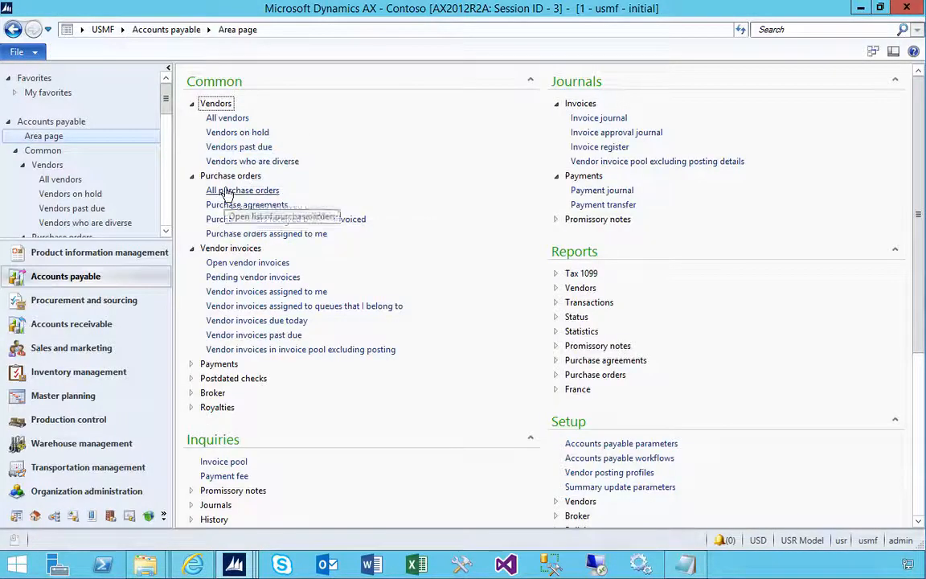
# From All purchase orders, create purchase order 000446 for vendor X300 - Supplier
pyautogui.click(242, 189)
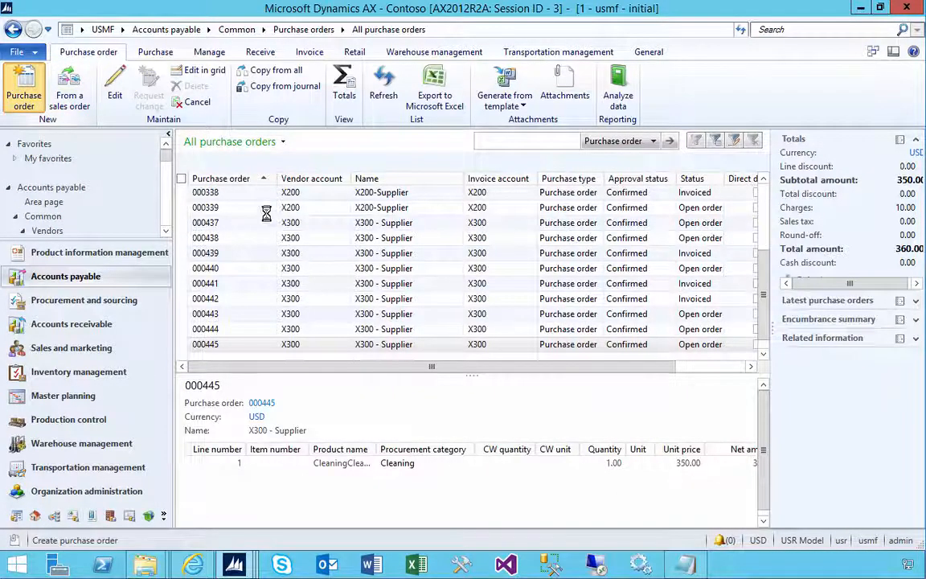
pyautogui.click(24, 84)
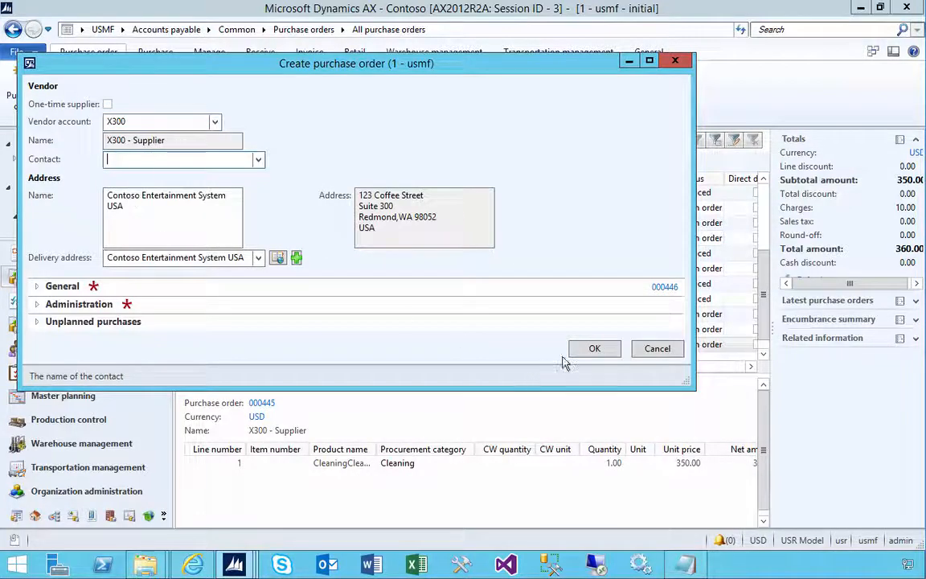
pyautogui.click(594, 348)
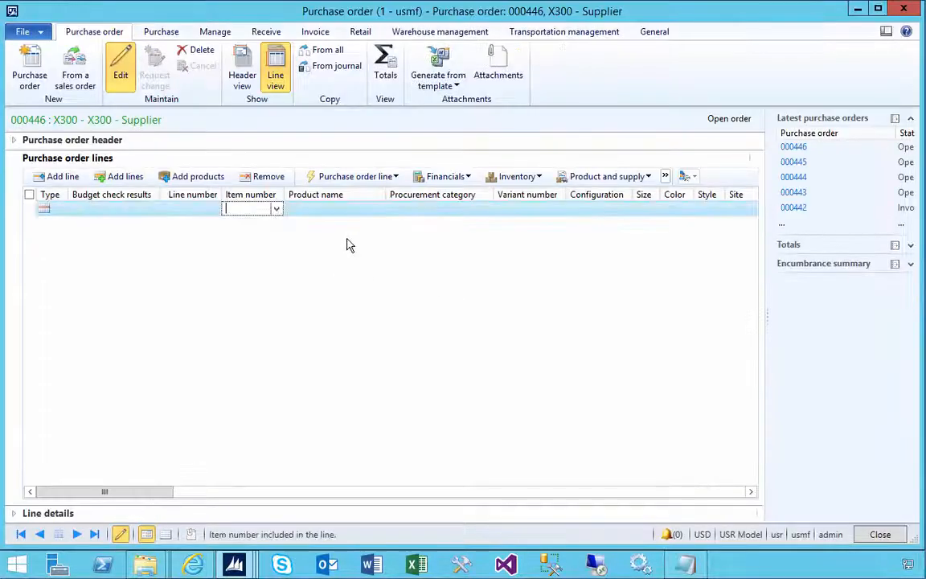
# Set the new line's procurement category to Cleaning, dismissing the Infolog warnings
pyautogui.write('Clea')
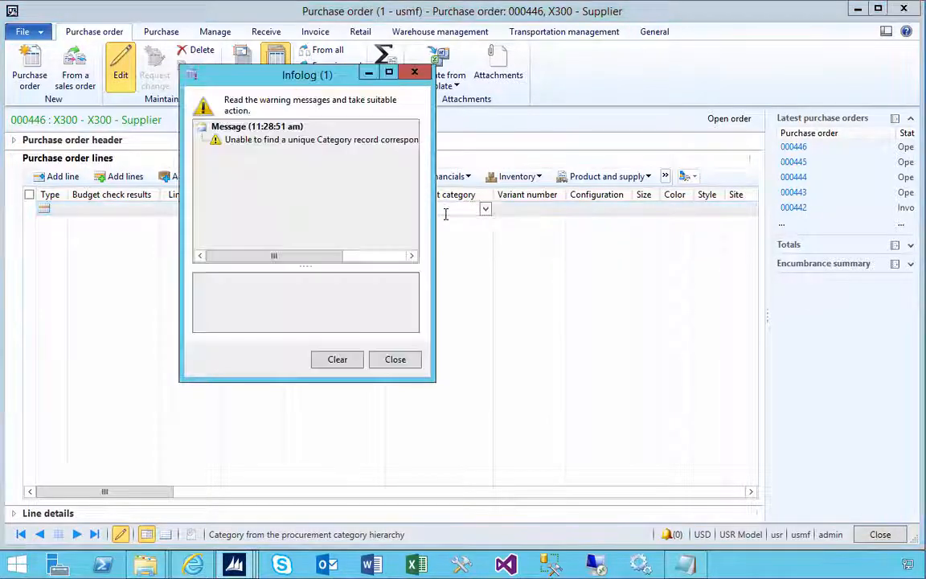
pyautogui.click(394, 359)
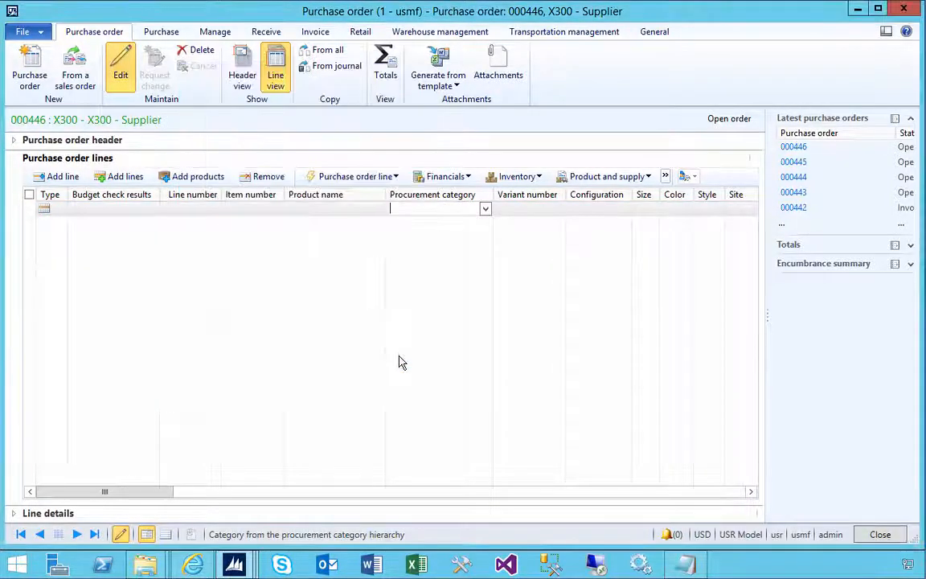
pyautogui.write('C')
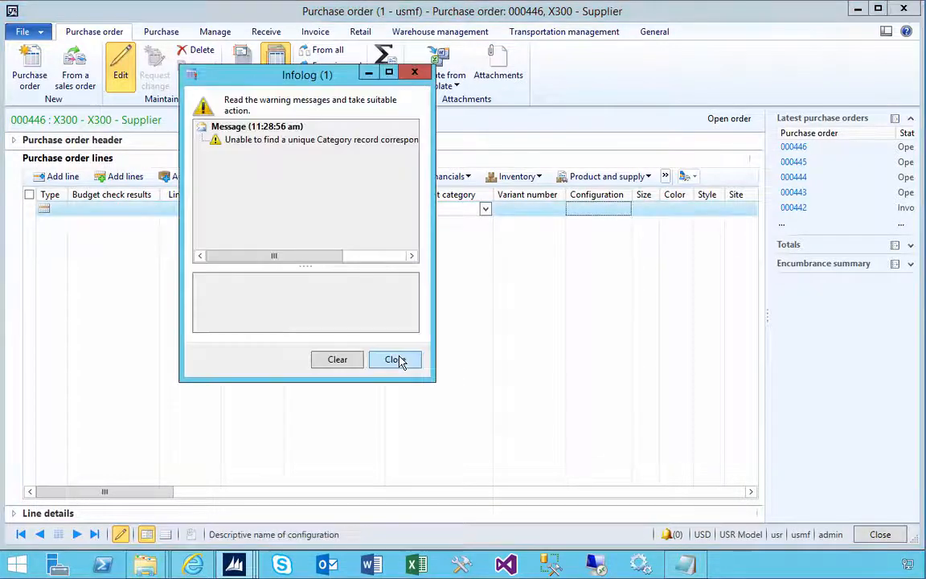
pyautogui.click(393, 359)
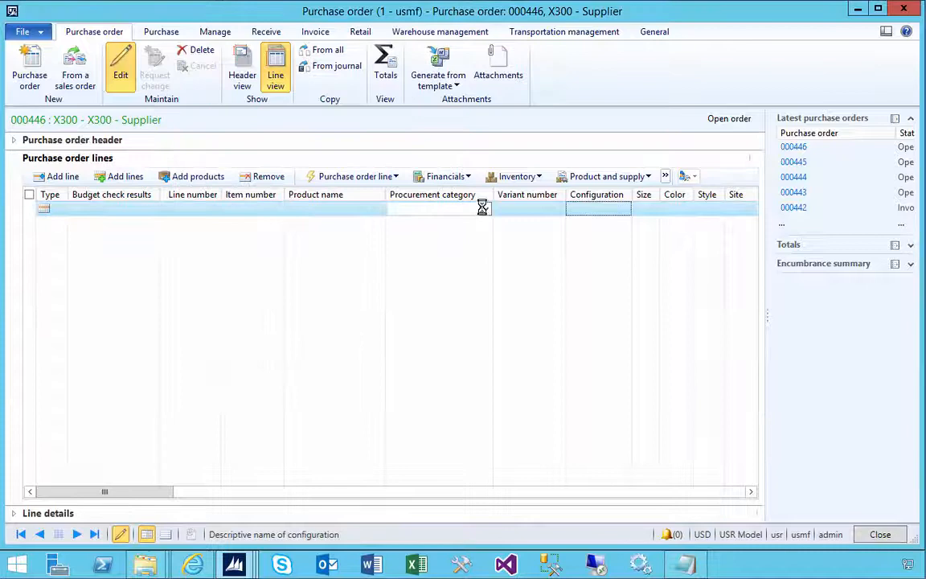
pyautogui.click(485, 208)
pyautogui.write('Cleaning')
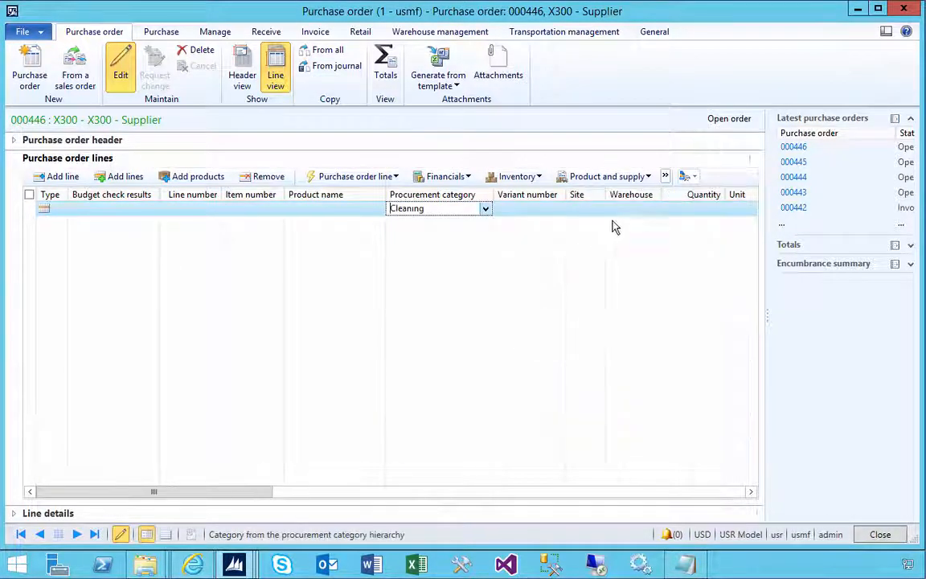
# Enter a unit price of 450.00 and close purchase order 000446
pyautogui.click(631, 208)
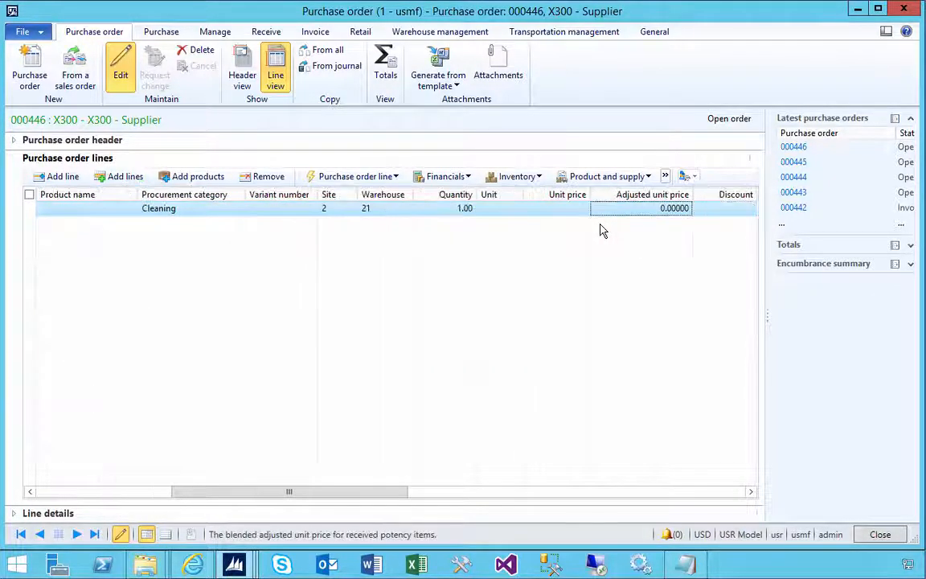
pyautogui.write('450.00')
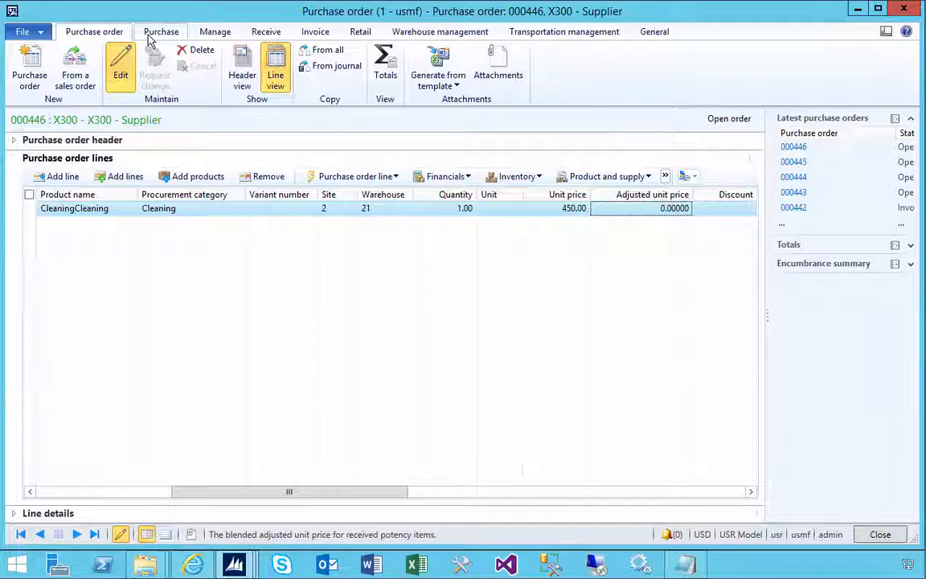
pyautogui.click(161, 31)
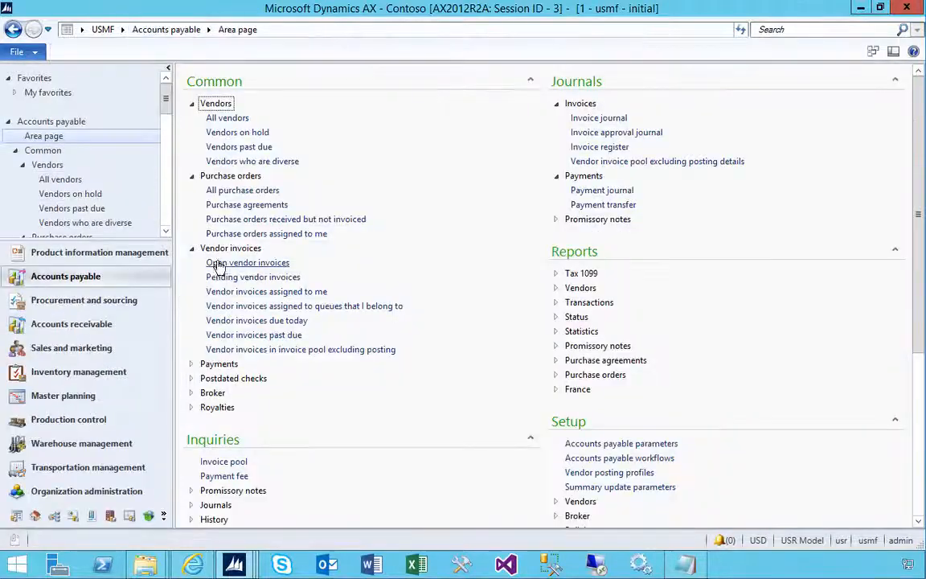
# Start a new vendor invoice INV110 from Open vendor invoices with invoice account X300
pyautogui.click(247, 262)
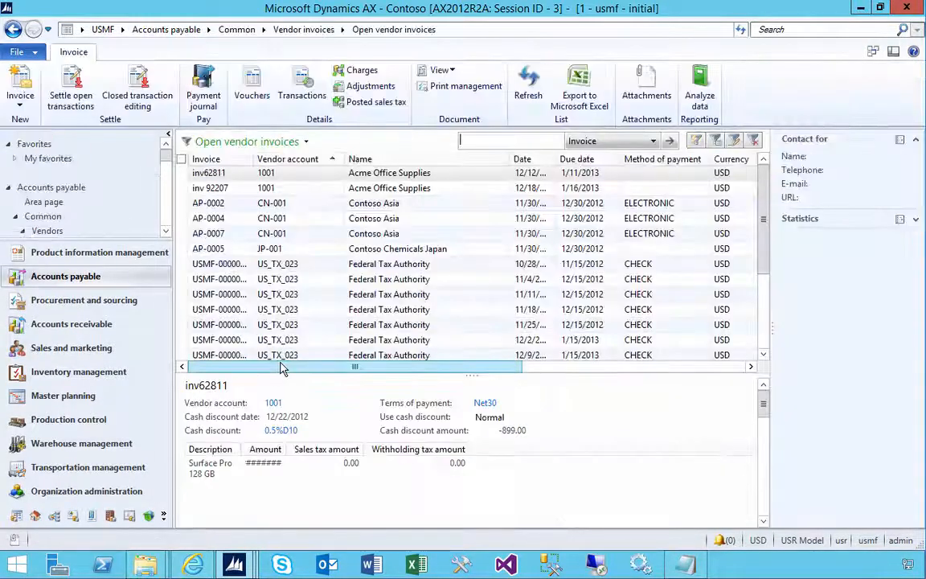
pyautogui.click(20, 88)
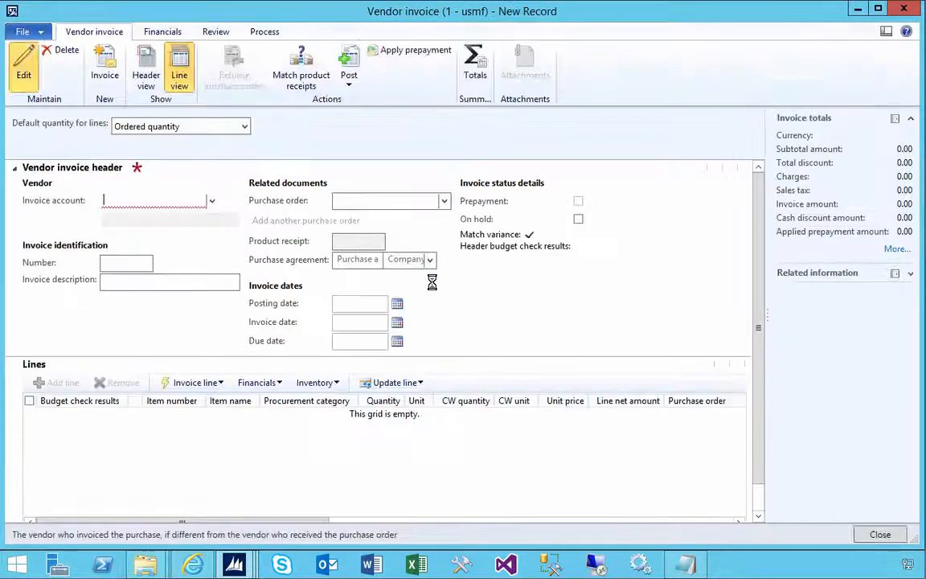
pyautogui.write('X')
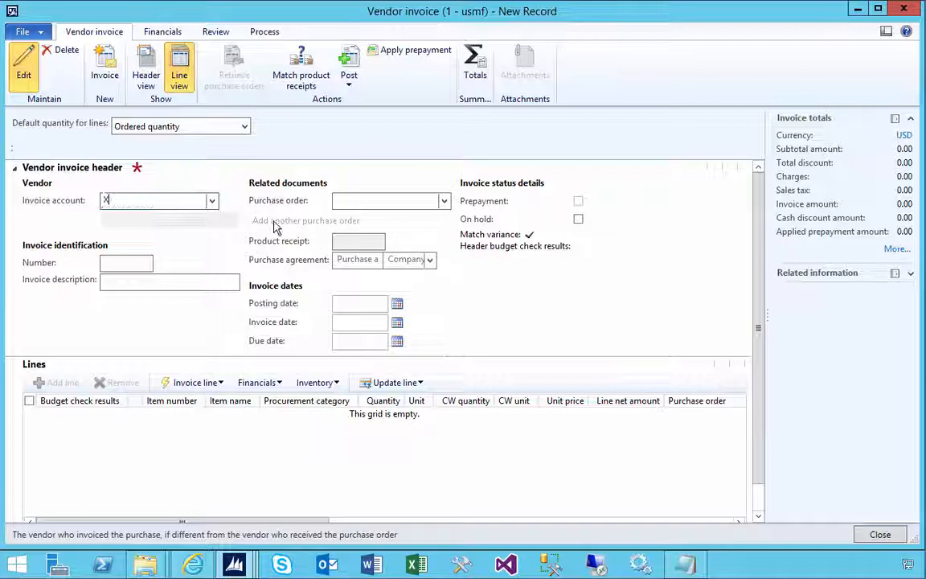
pyautogui.write('X300')
pyautogui.click(126, 262)
pyautogui.write('INV110')
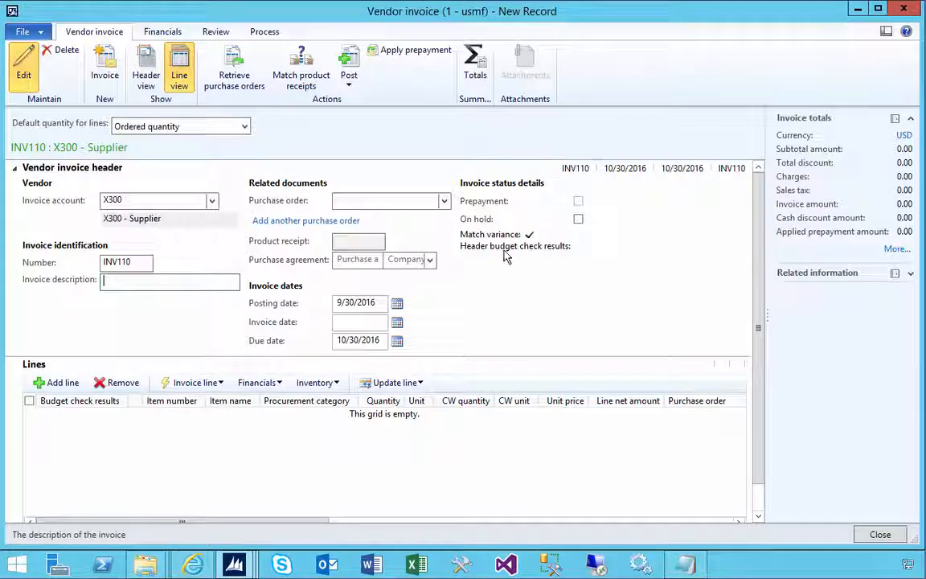
pyautogui.moveTo(500, 235)
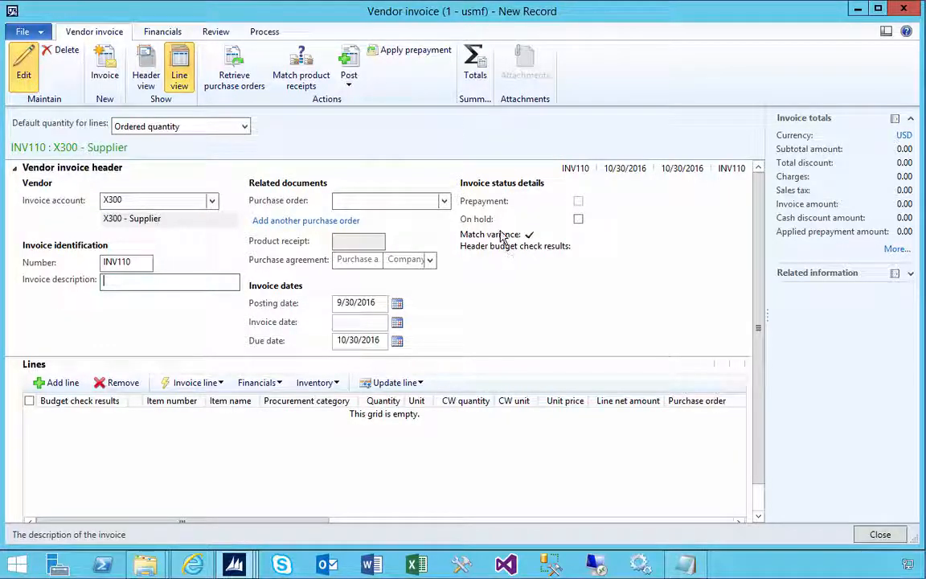
# Link INV110 to purchase order 000446 and verify the Cleaning line's 450.00 unit price
pyautogui.click(443, 200)
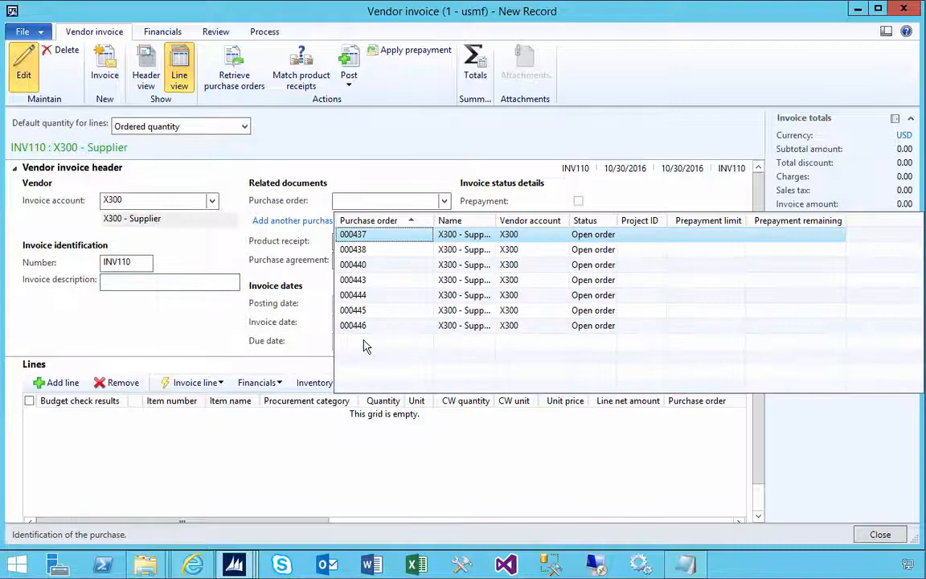
pyautogui.click(352, 234)
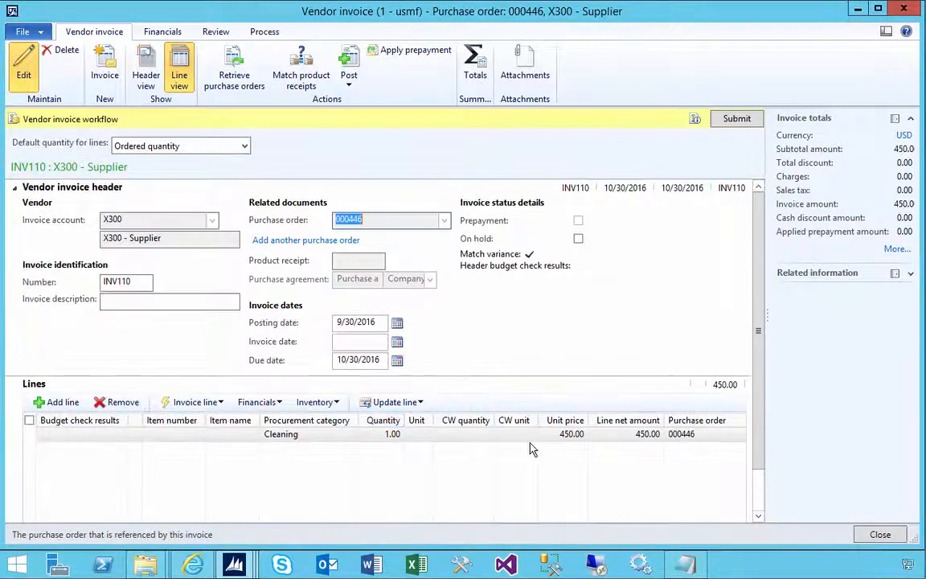
pyautogui.click(565, 433)
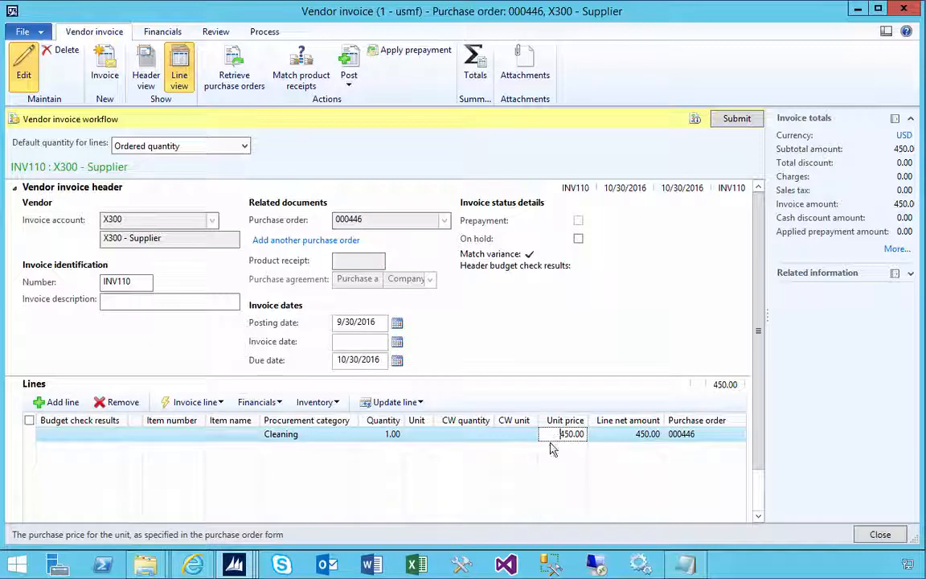
pyautogui.moveTo(721, 517)
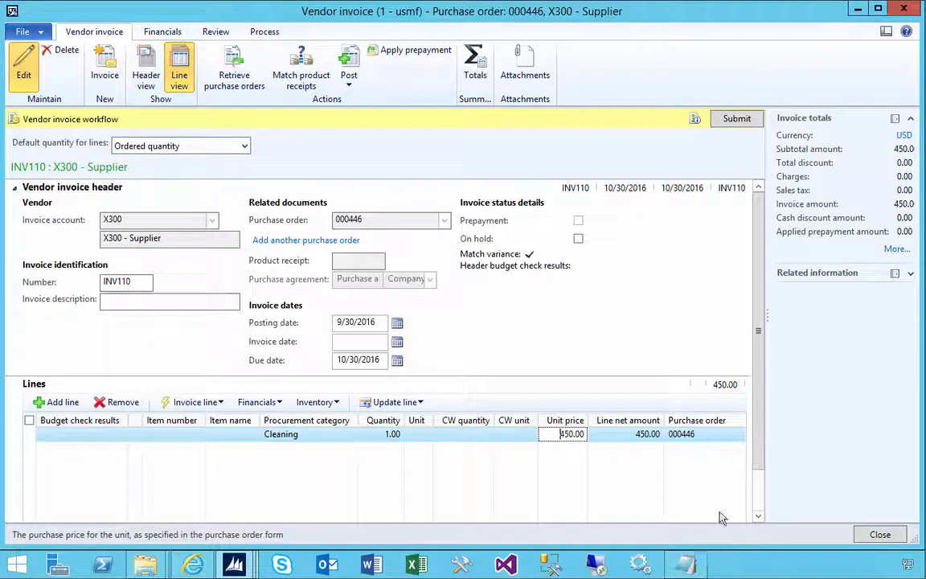
pyautogui.click(514, 433)
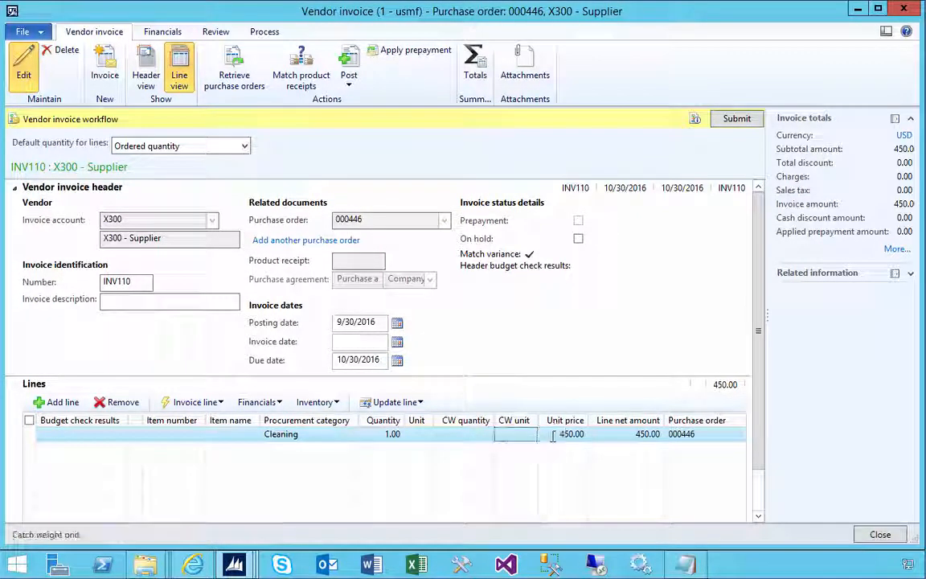
pyautogui.click(571, 433)
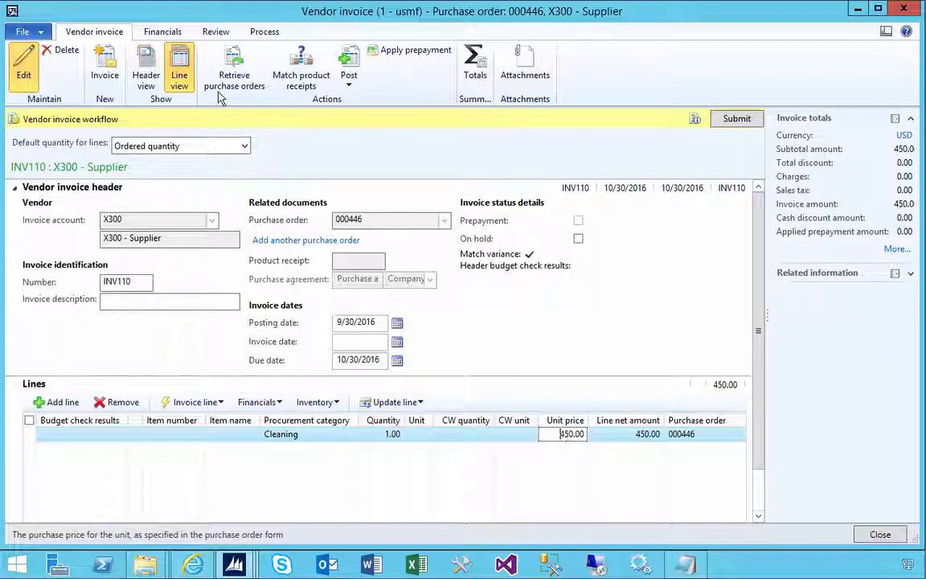
pyautogui.click(215, 32)
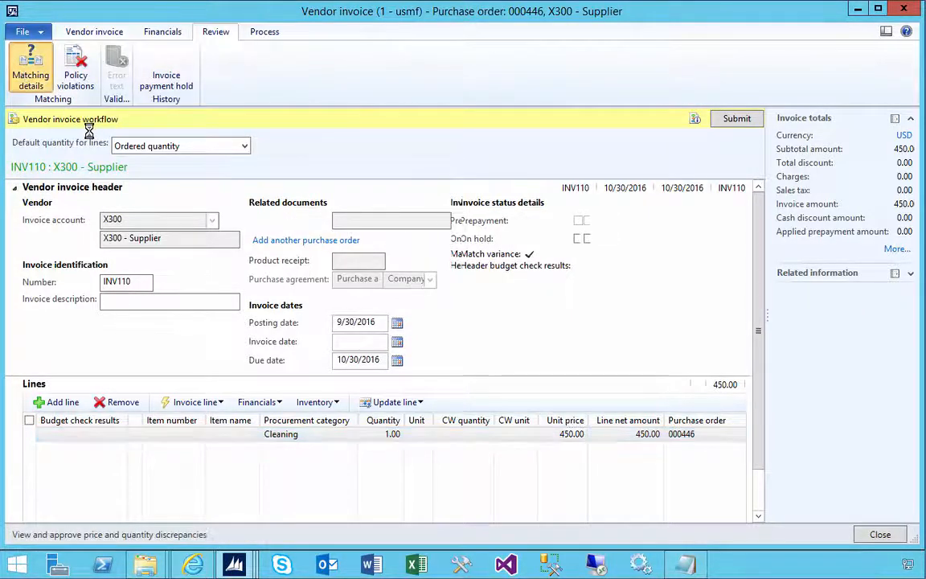
pyautogui.click(31, 71)
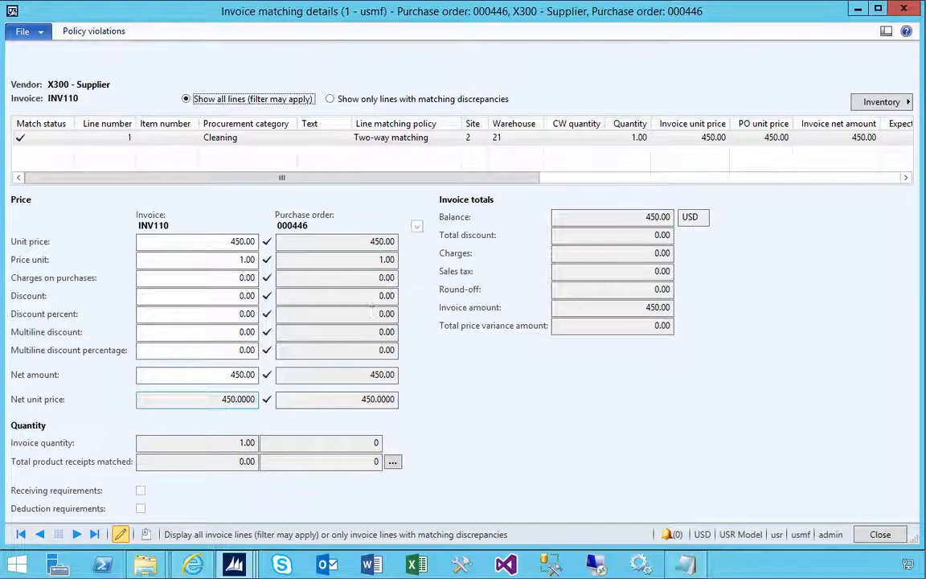
pyautogui.click(879, 533)
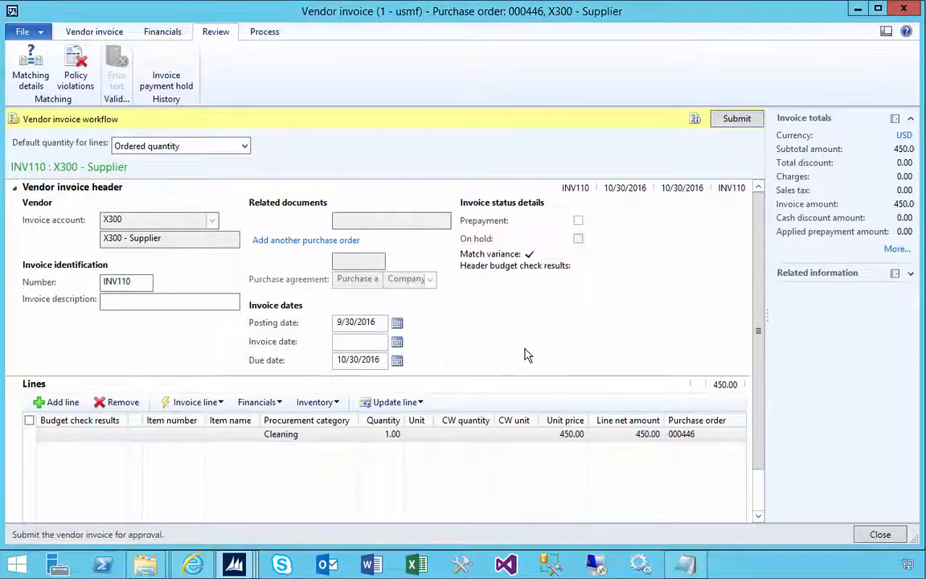
# Submit INV110 to the Vendor invoice workflow and close it
pyautogui.click(736, 118)
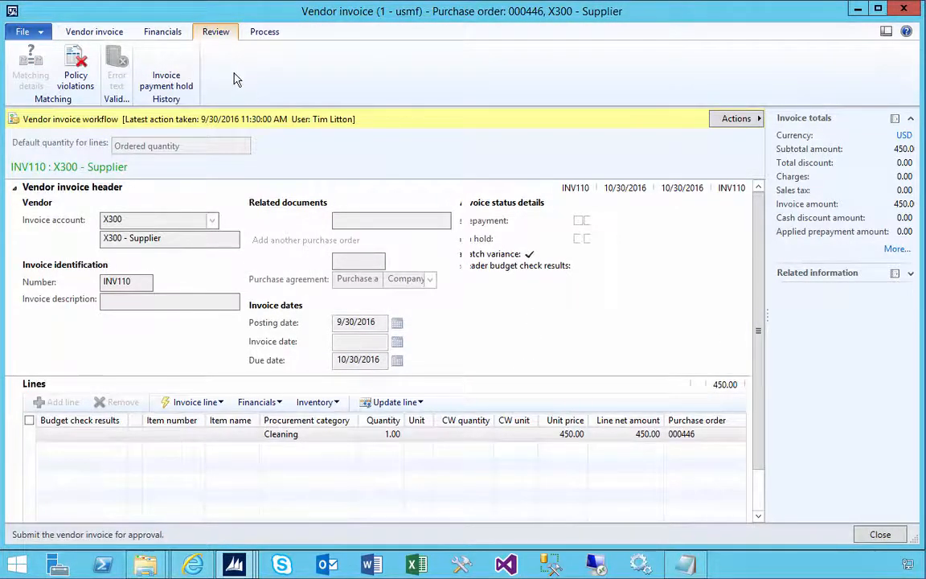
pyautogui.click(880, 533)
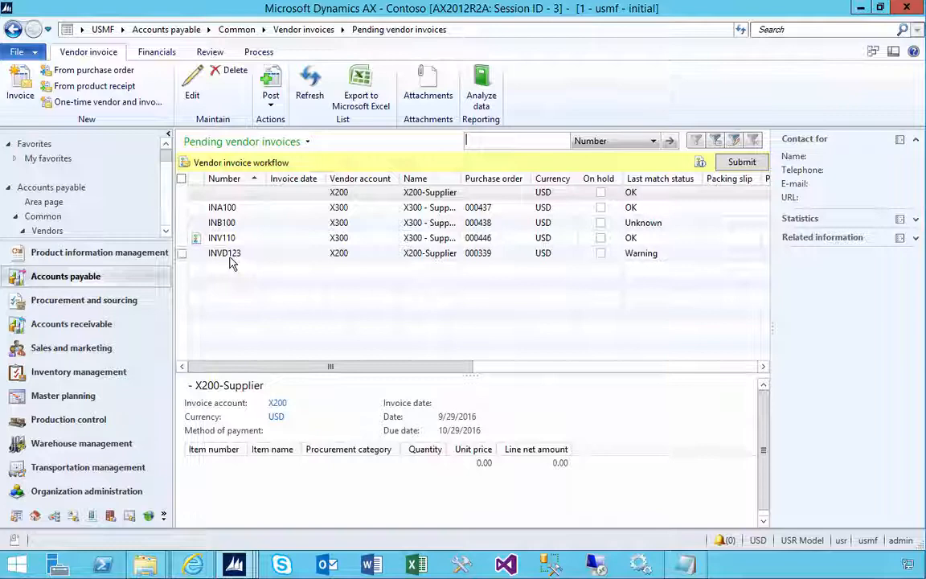
pyautogui.click(224, 253)
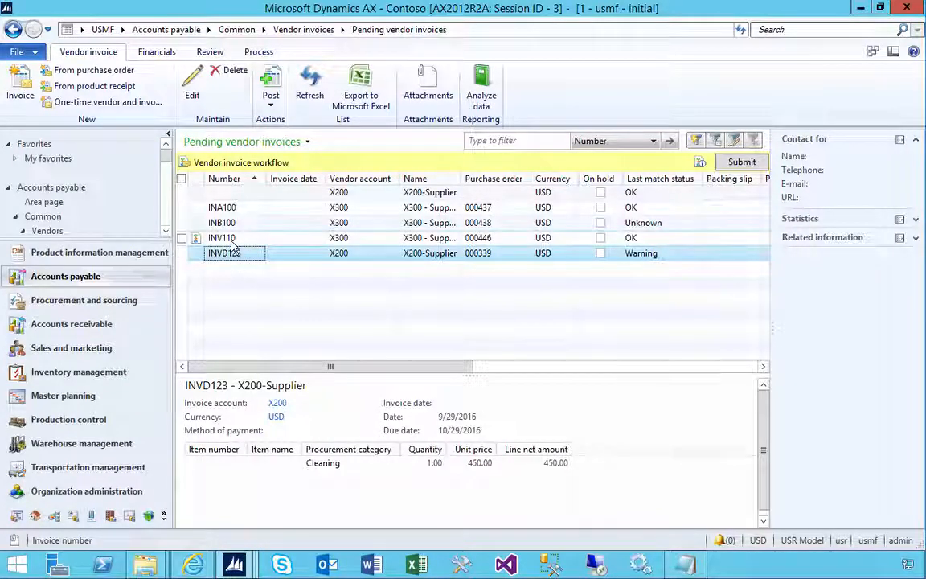
pyautogui.click(221, 237)
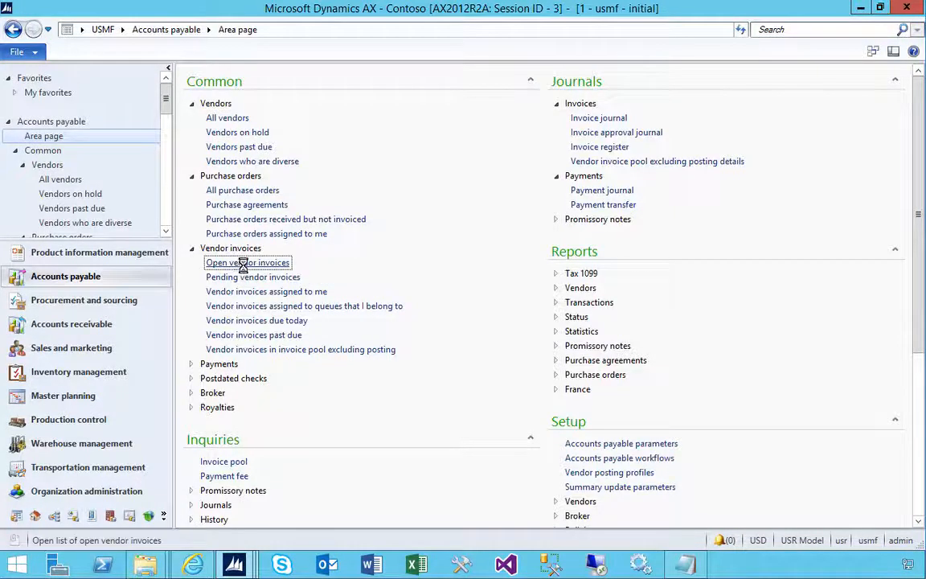
# Filter open vendor invoices by vendor account X300, select INV110, then return to the area page
pyautogui.click(247, 262)
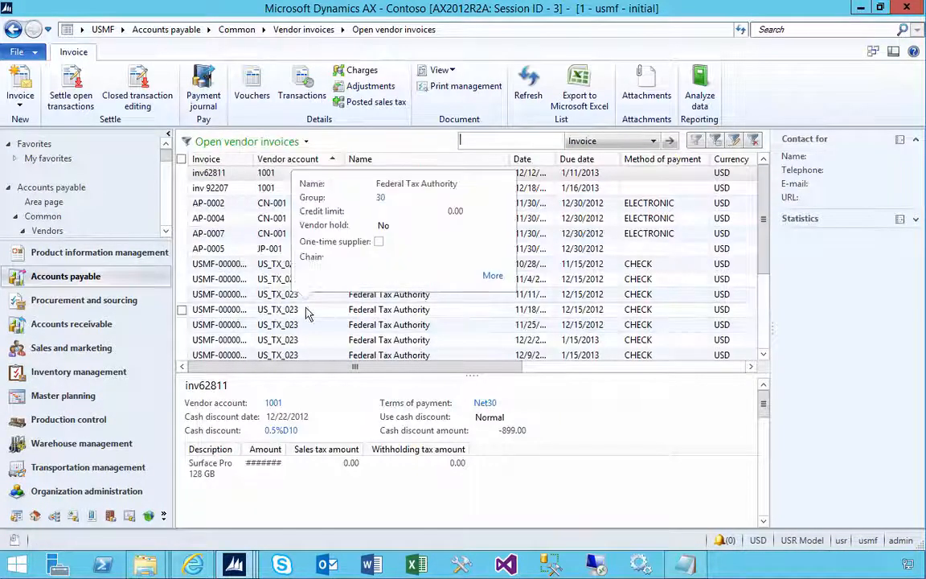
pyautogui.rightClick(219, 309)
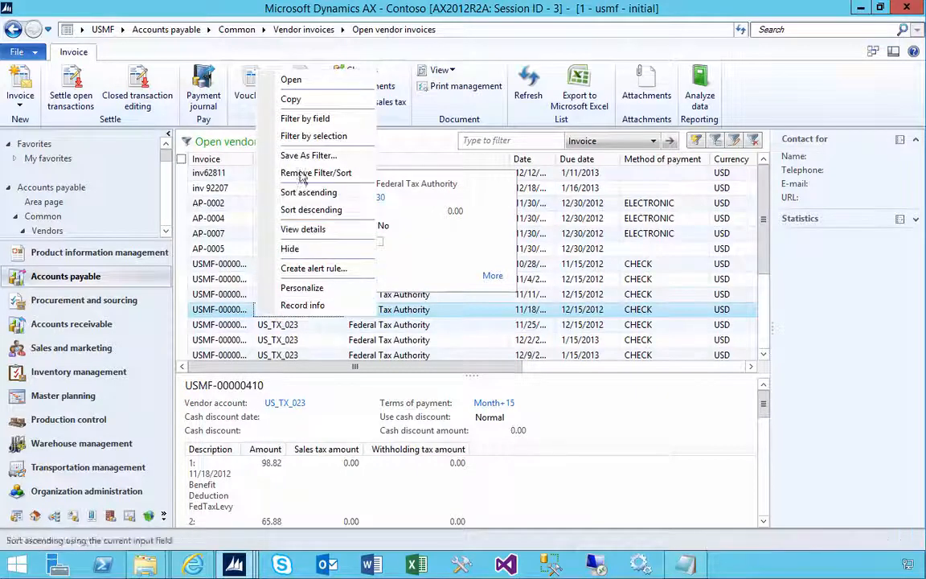
pyautogui.click(304, 119)
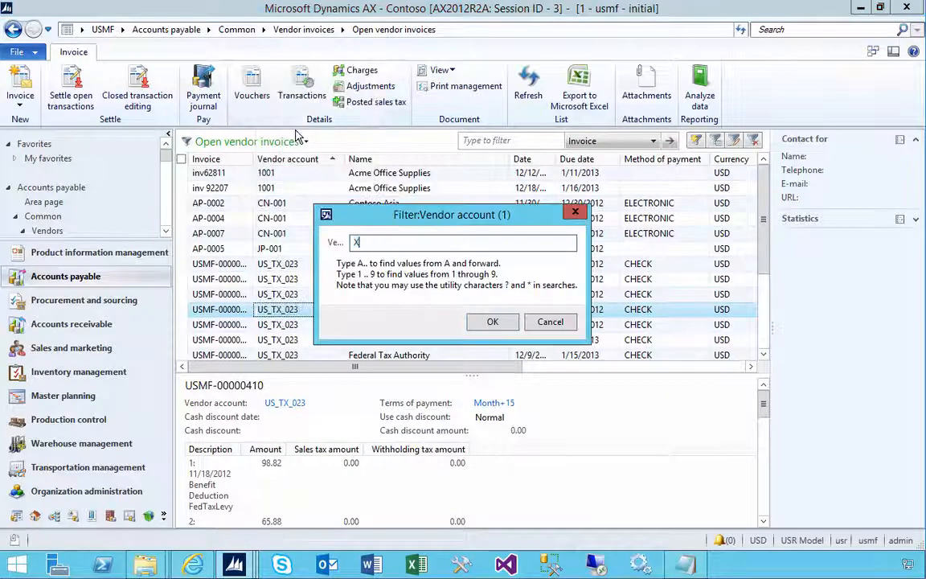
pyautogui.click(492, 321)
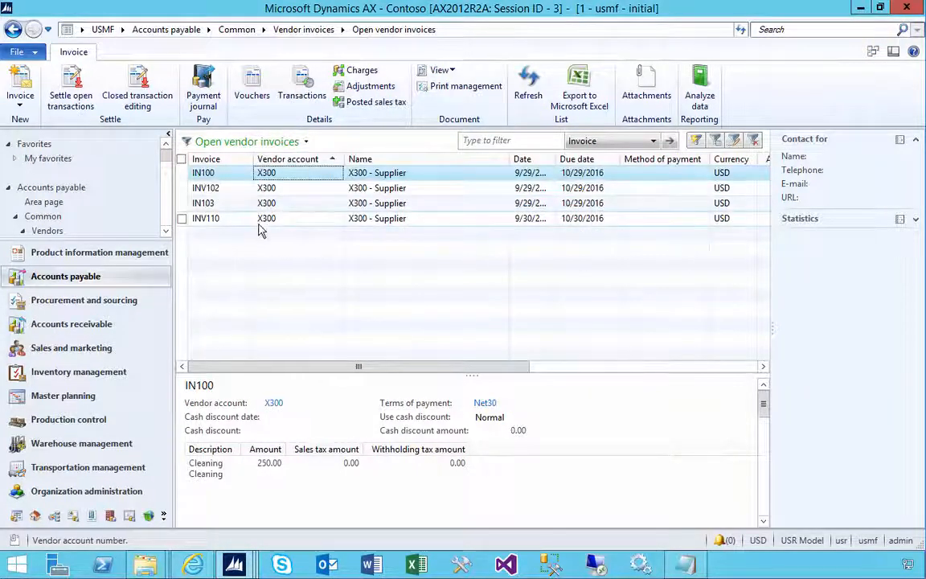
pyautogui.click(205, 218)
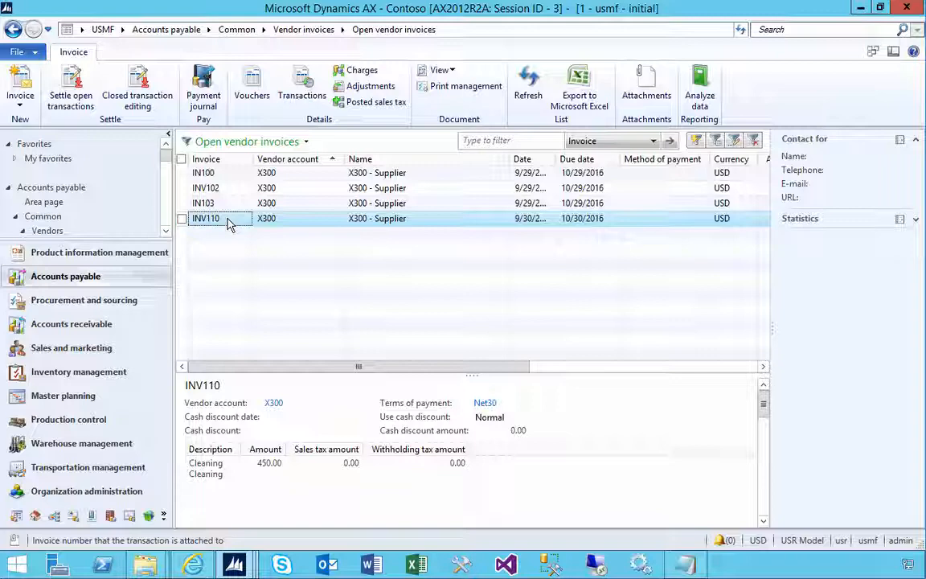
pyautogui.click(14, 29)
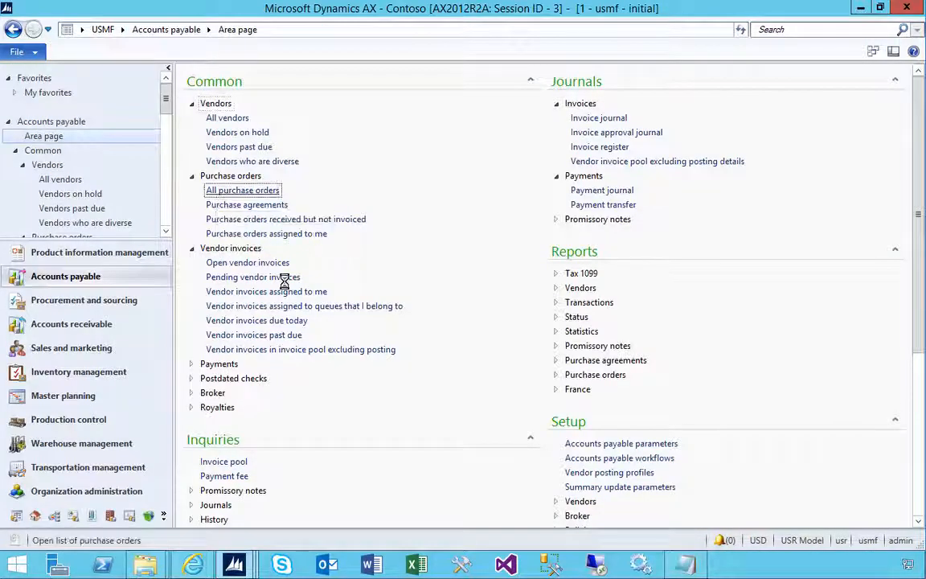
# Create purchase order 000447 for X300 with a Cleaning line at 480.00 and close it
pyautogui.click(242, 189)
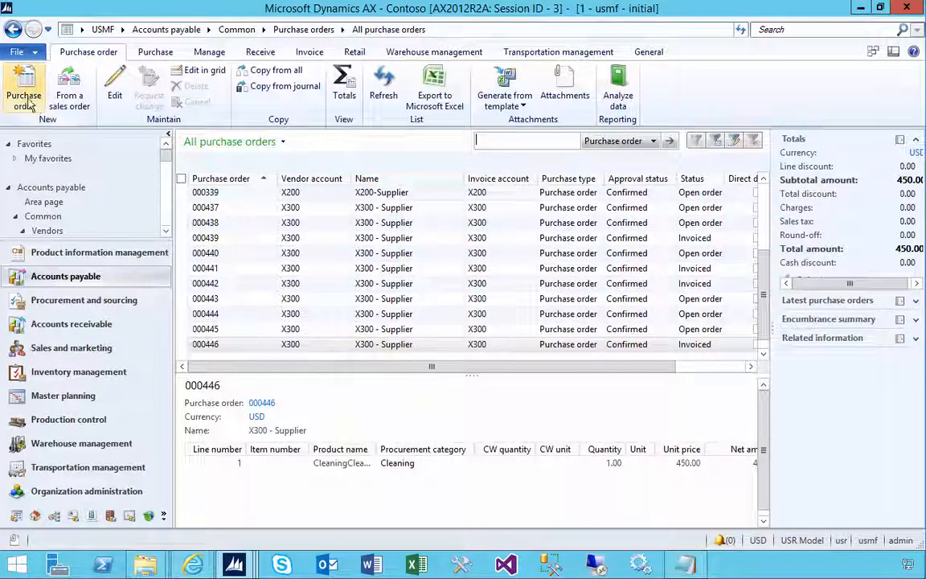
pyautogui.click(24, 89)
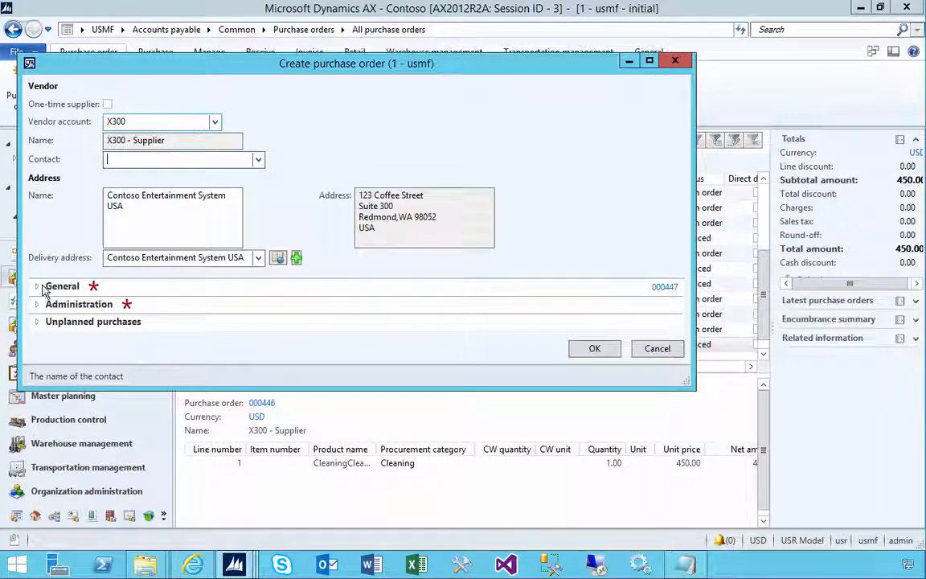
pyautogui.click(36, 286)
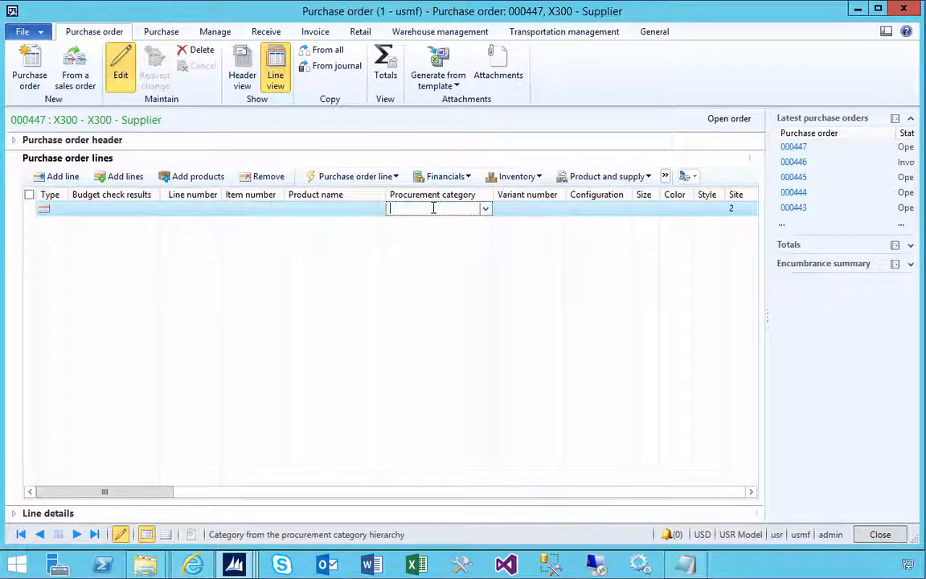
pyautogui.write('Cleaning')
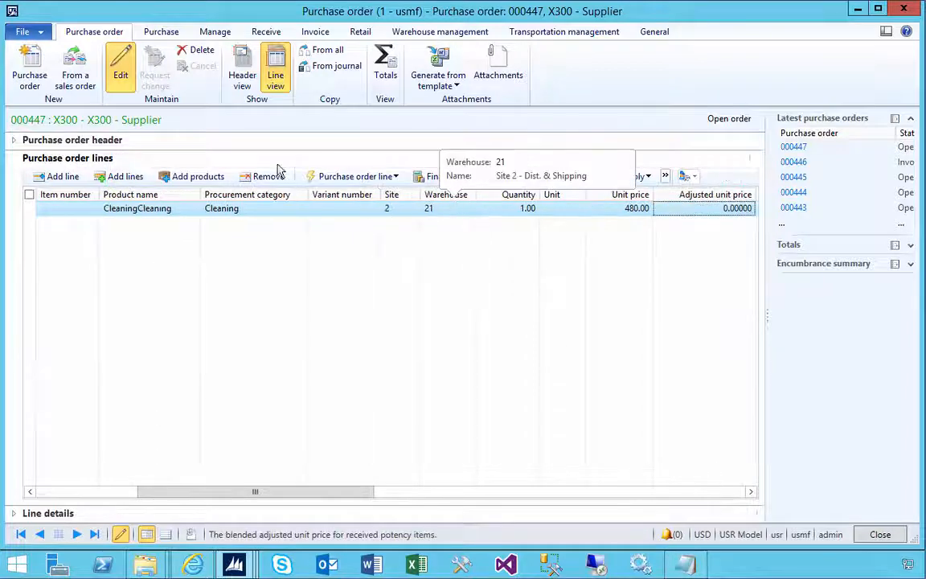
pyautogui.click(161, 31)
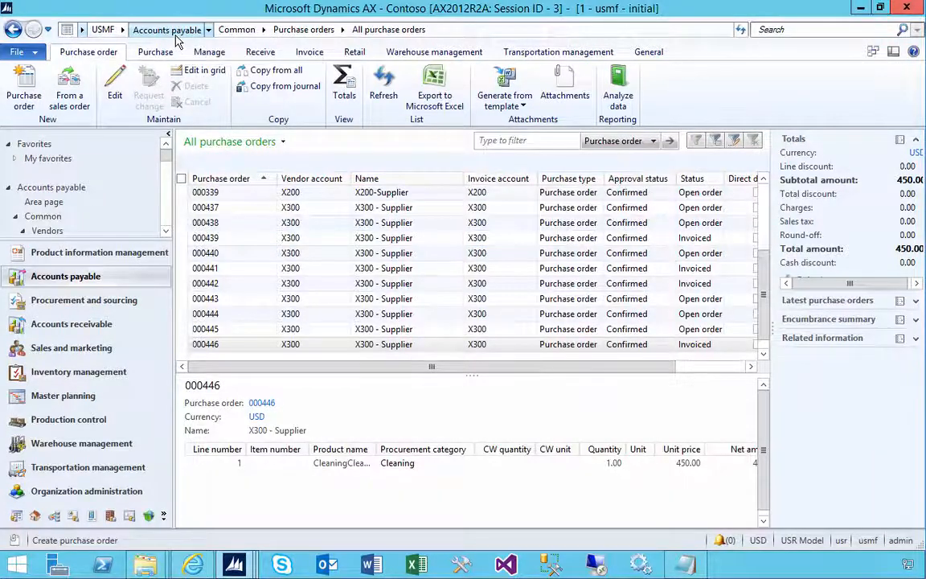
# Start invoice INV200 for vendor X300 and link it to purchase order 000447
pyautogui.click(166, 30)
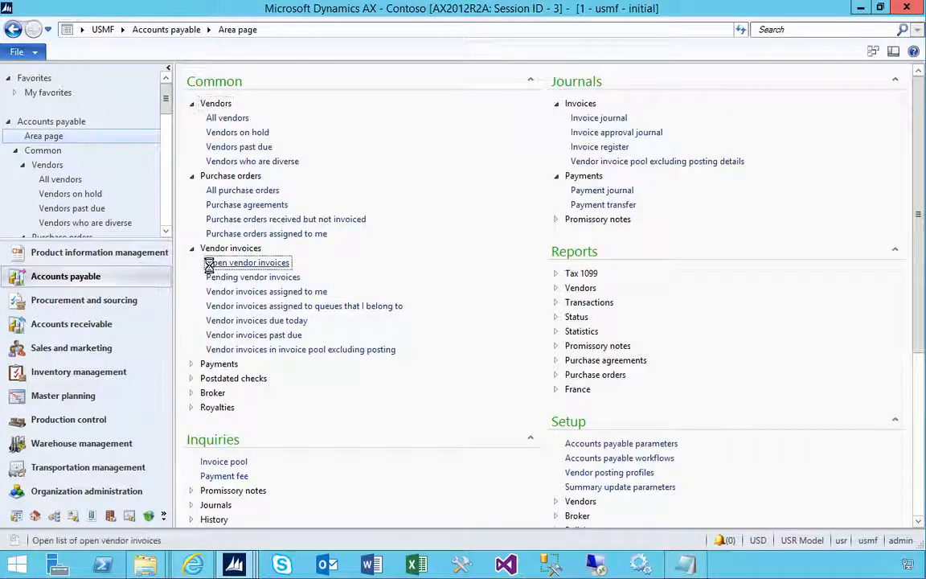
pyautogui.click(247, 262)
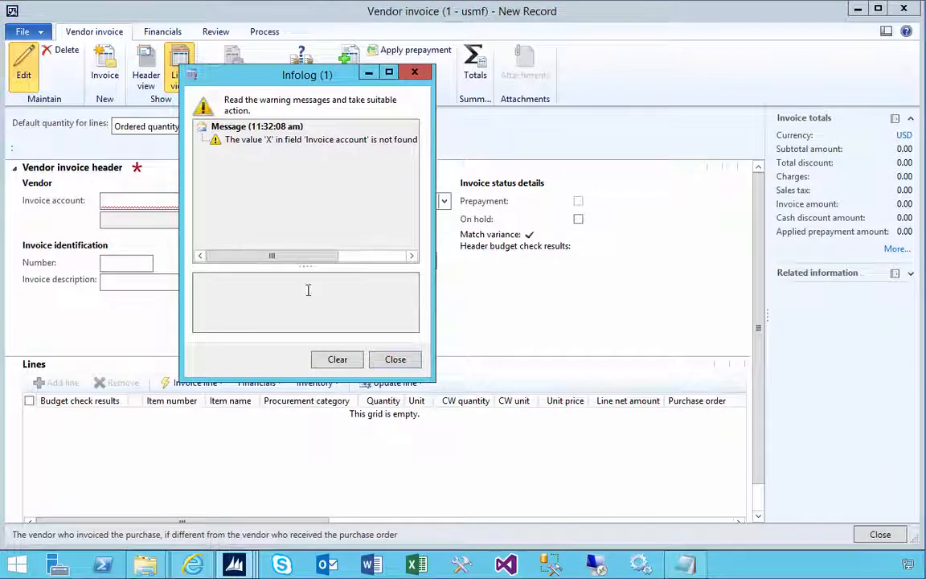
pyautogui.click(395, 359)
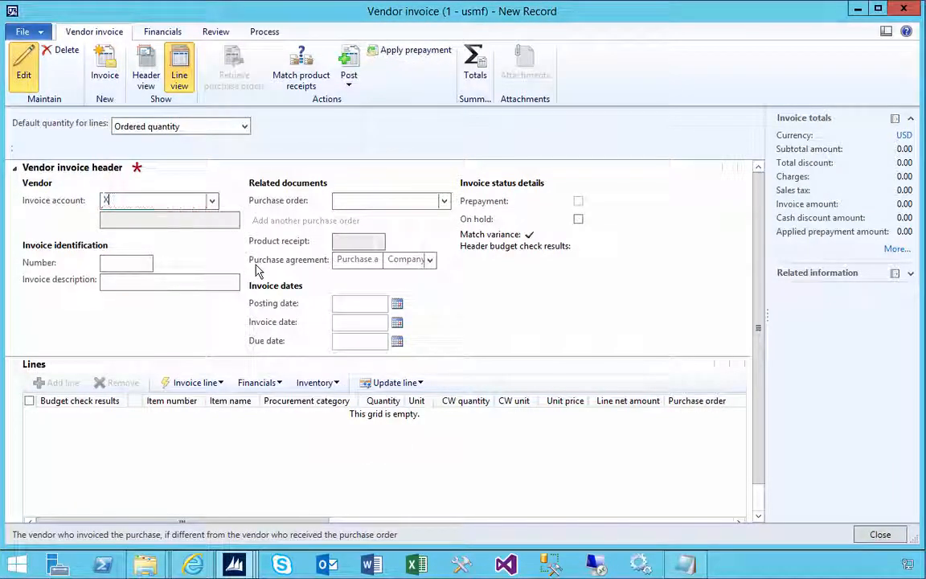
pyautogui.write('X300')
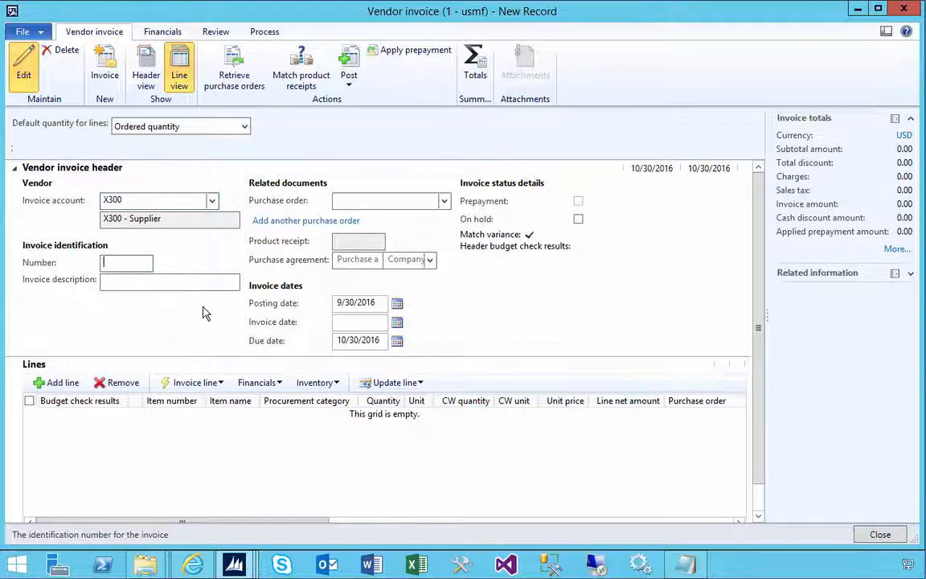
pyautogui.write('INV200')
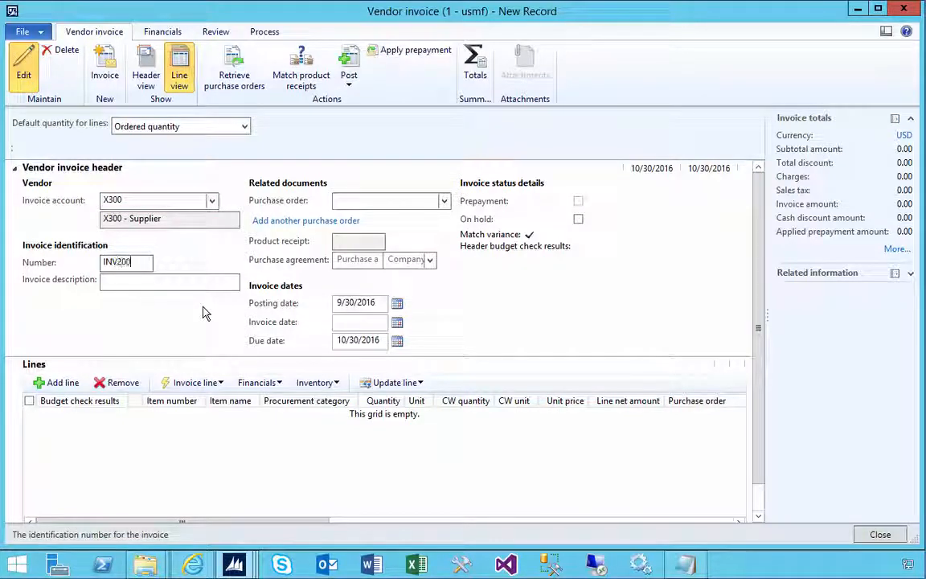
pyautogui.click(168, 279)
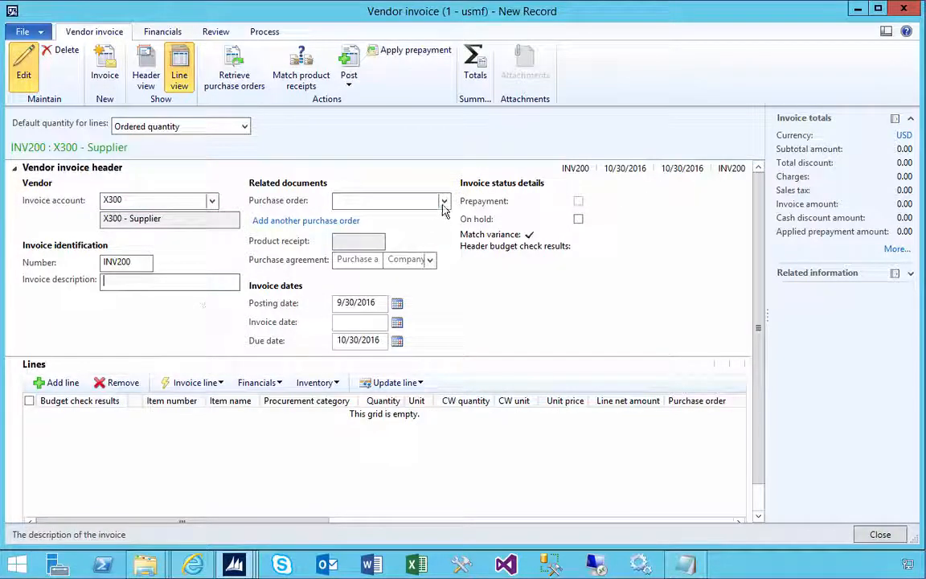
pyautogui.click(445, 200)
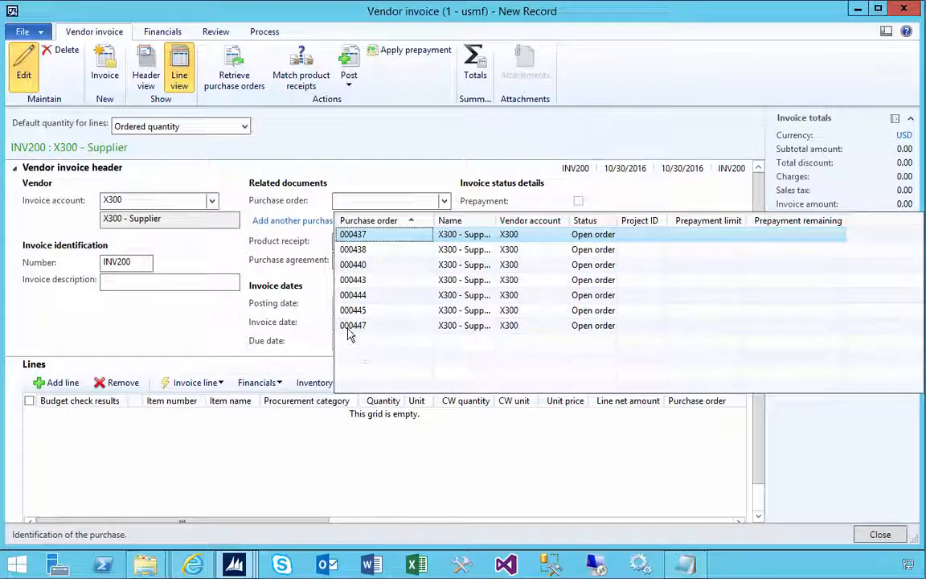
pyautogui.click(352, 325)
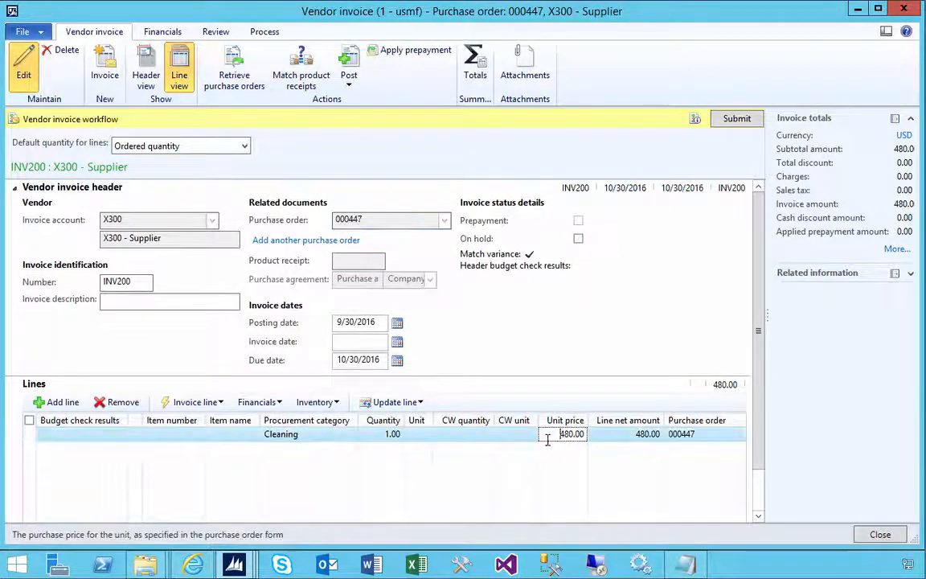
# Set the Cleaning line's unit price to 600.00 and view its 120.00 price variance against 480.00
pyautogui.doubleClick(572, 433)
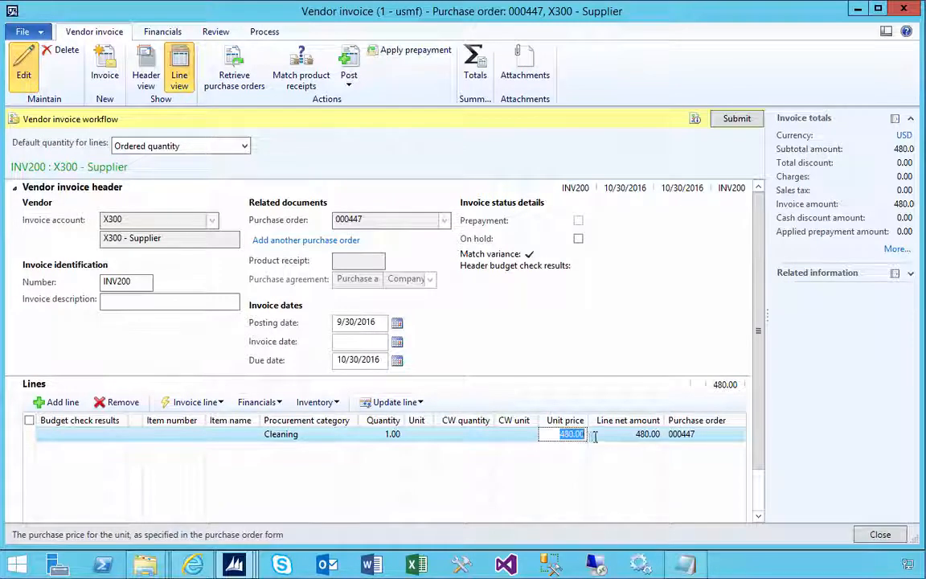
pyautogui.write('510')
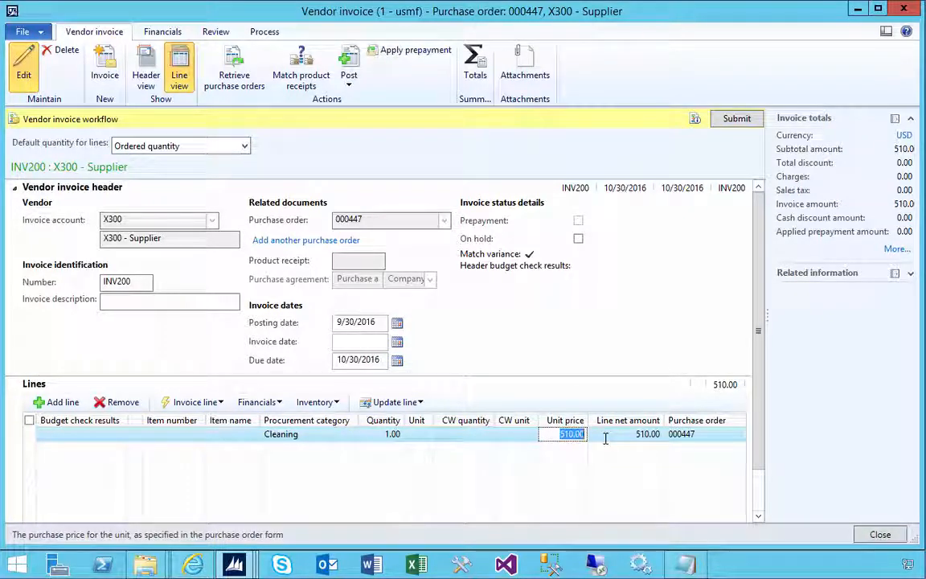
pyautogui.write('500.00')
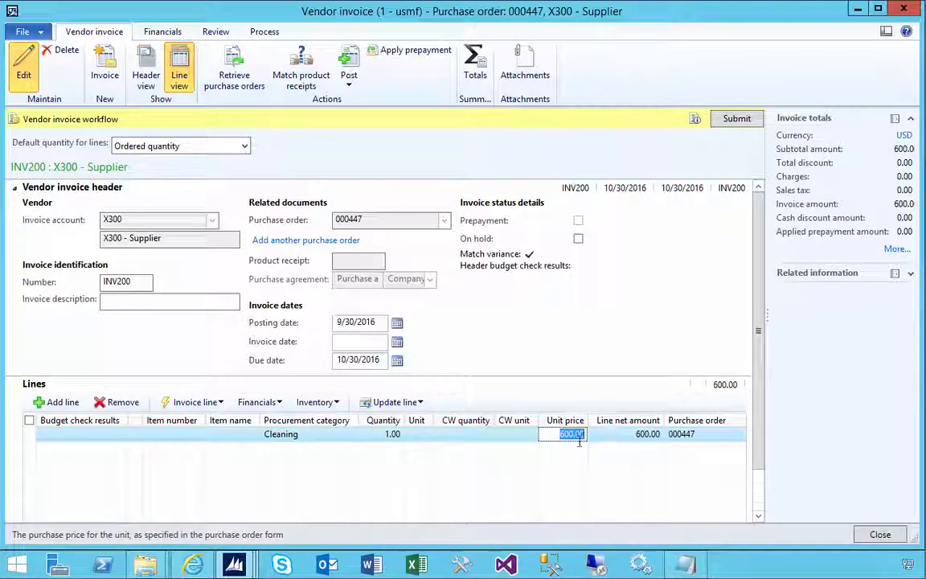
pyautogui.click(216, 31)
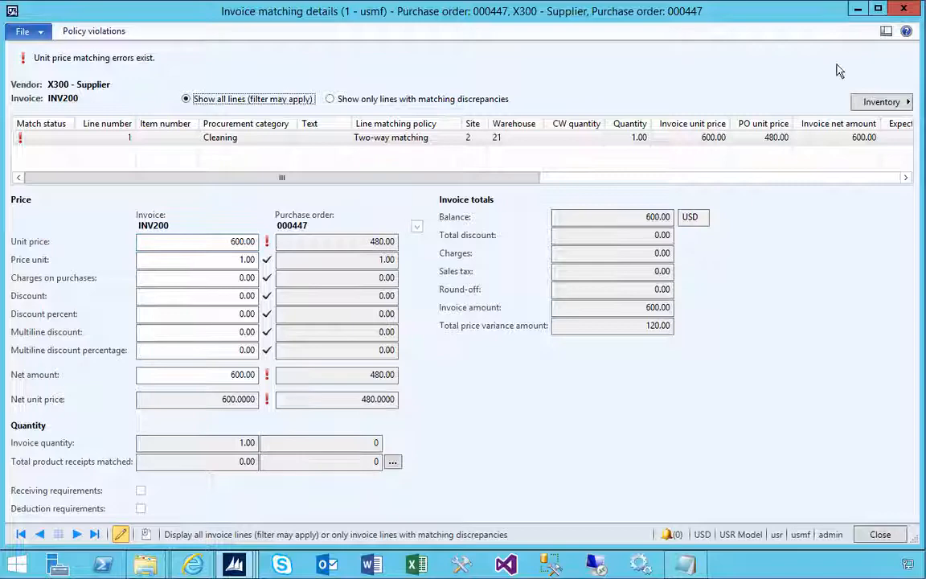
# Close Matching details and the submitted INV200 invoice form
pyautogui.click(879, 534)
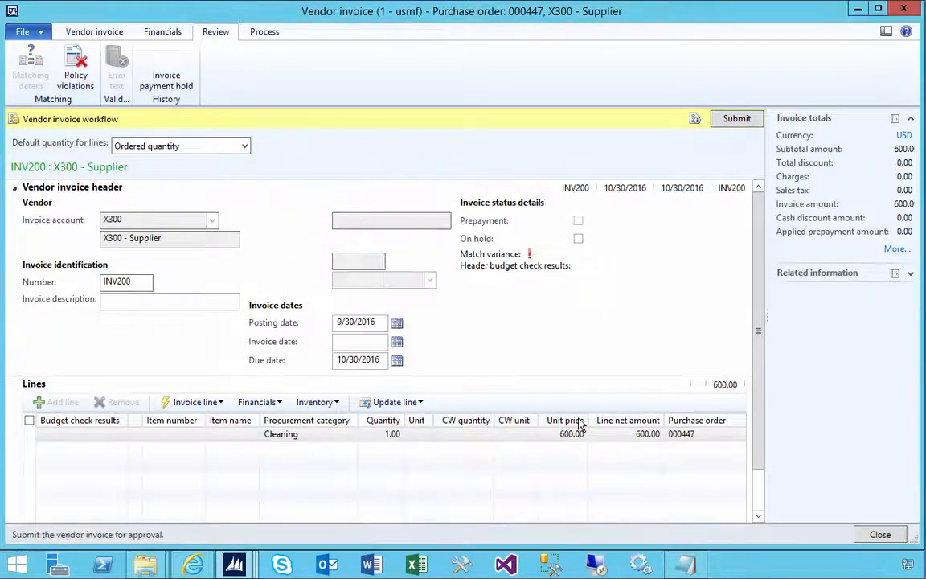
pyautogui.click(736, 118)
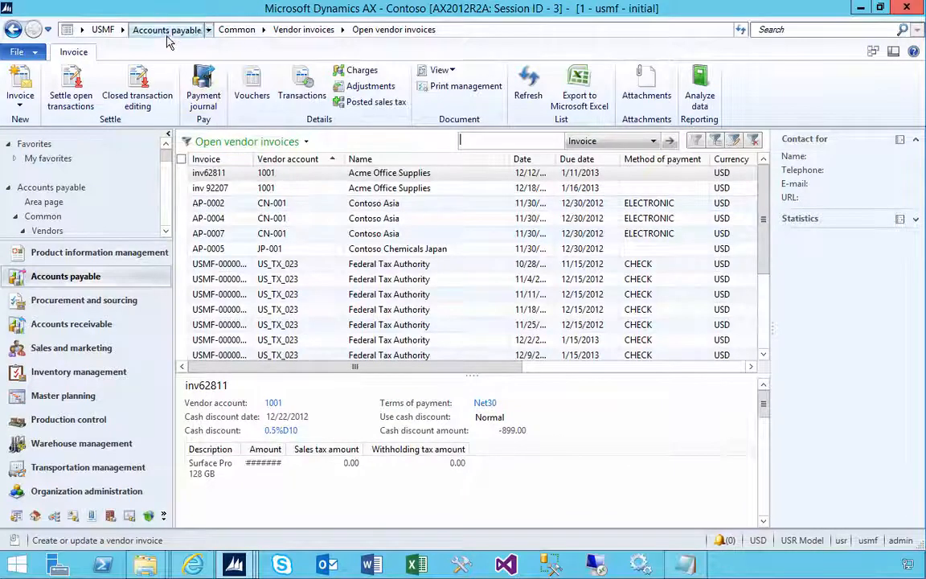
# Select INV200 under Pending vendor invoices and view its workflow history
pyautogui.click(166, 30)
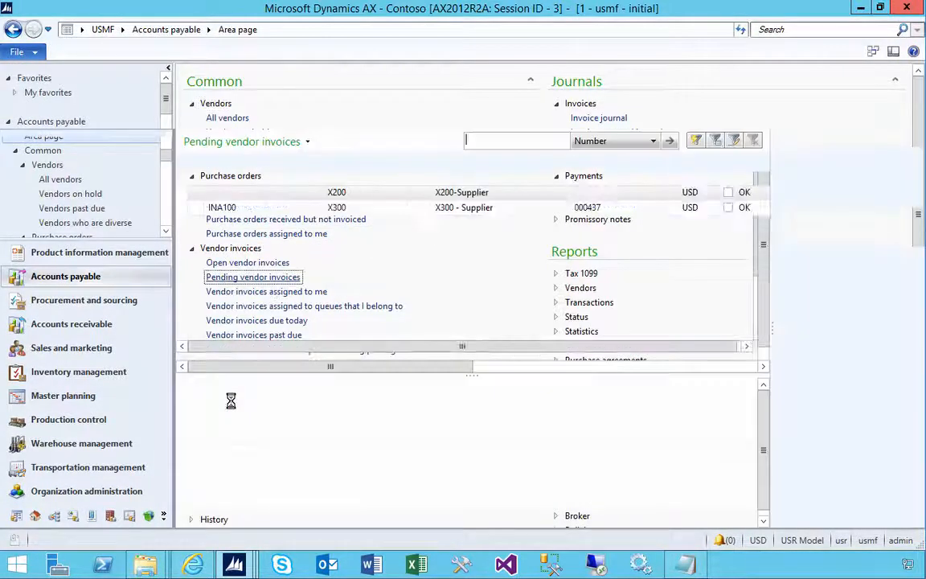
pyautogui.click(252, 276)
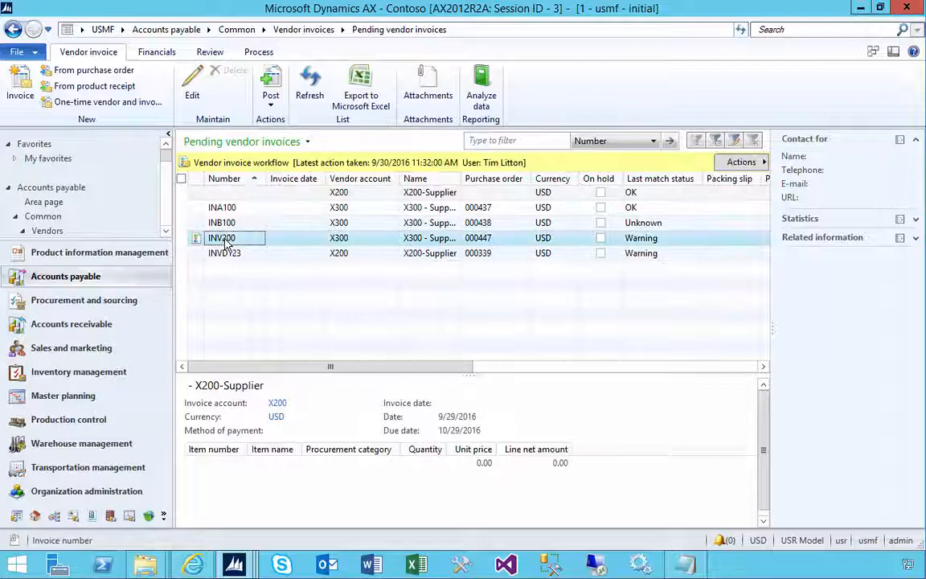
pyautogui.click(222, 237)
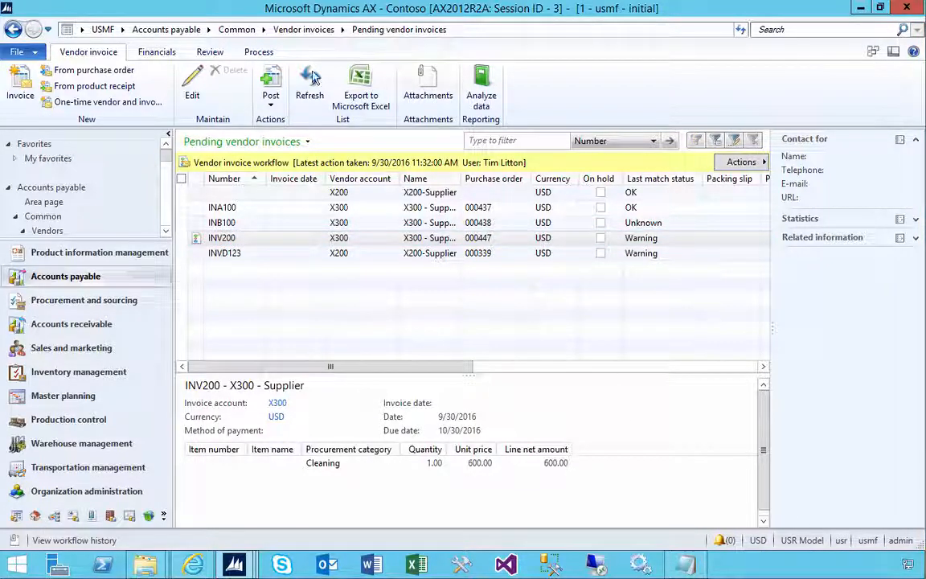
pyautogui.click(339, 237)
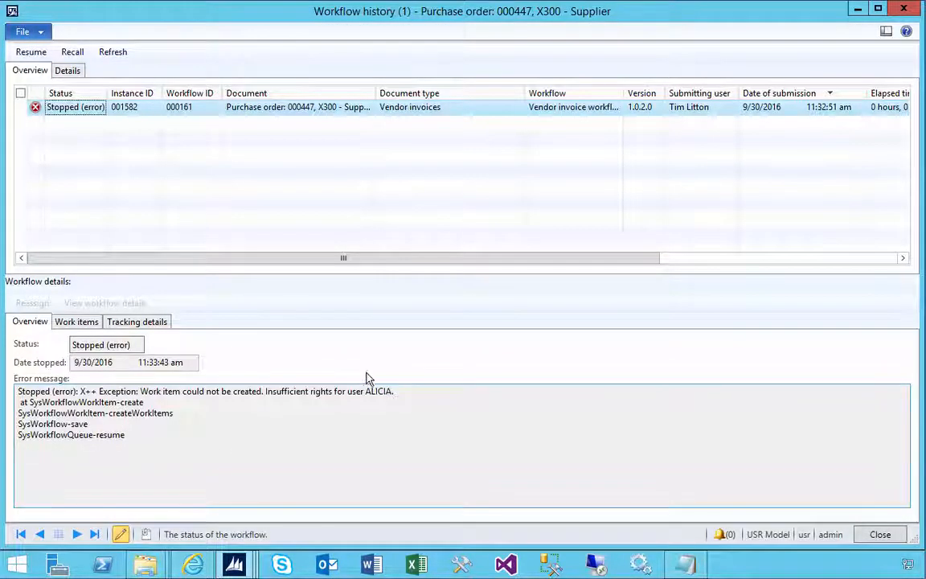
# Inspect the insufficient-rights error for ALICIA, Work items and Tracking details, then close history
pyautogui.doubleClick(379, 391)
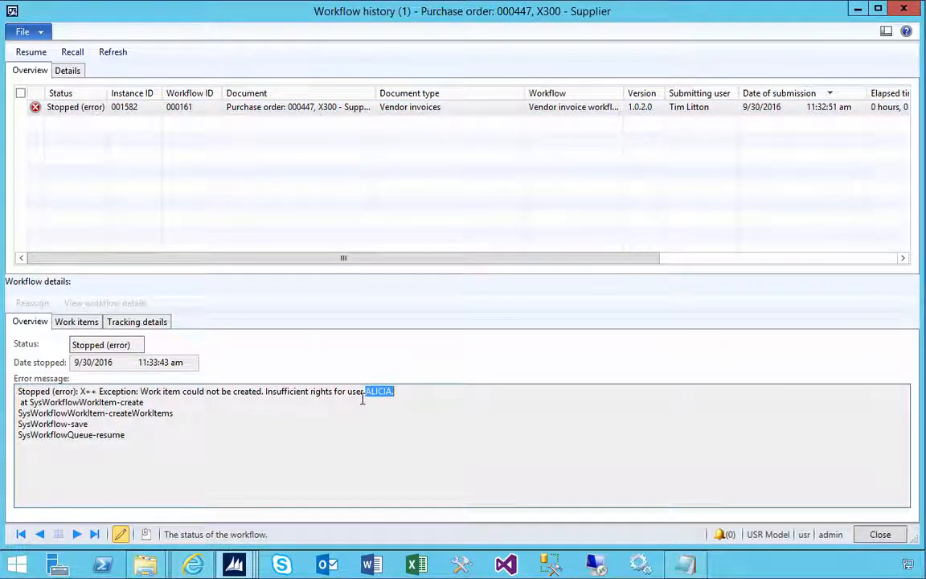
pyautogui.click(76, 321)
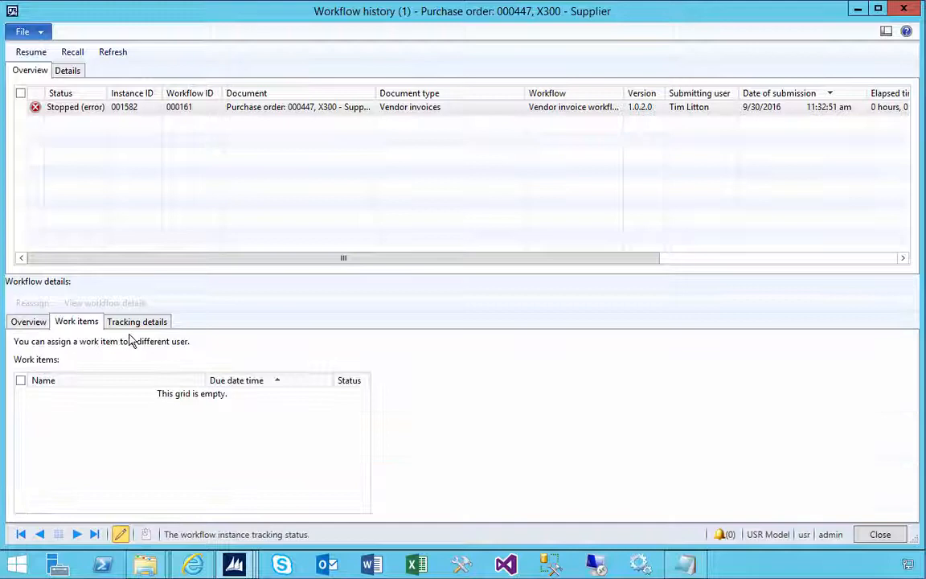
pyautogui.click(137, 320)
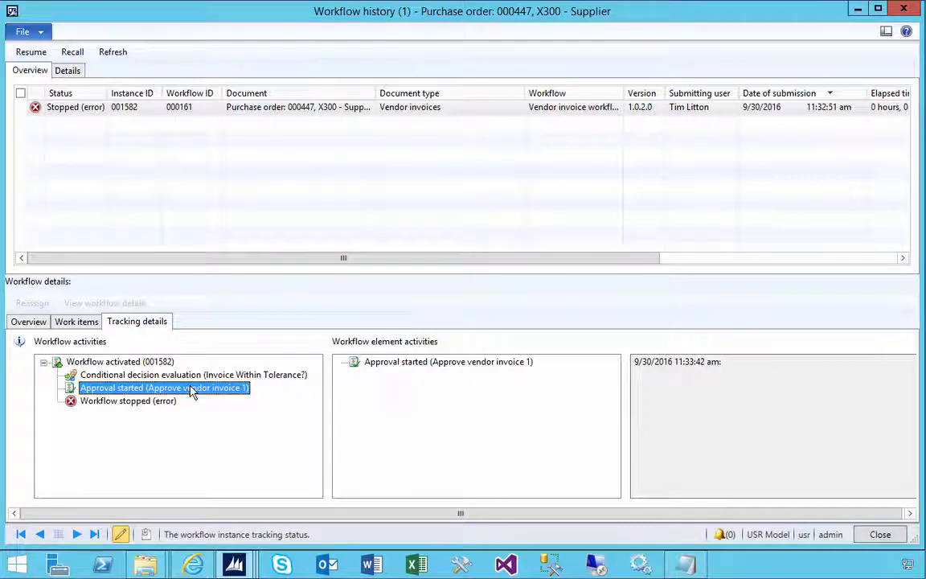
pyautogui.moveTo(851, 53)
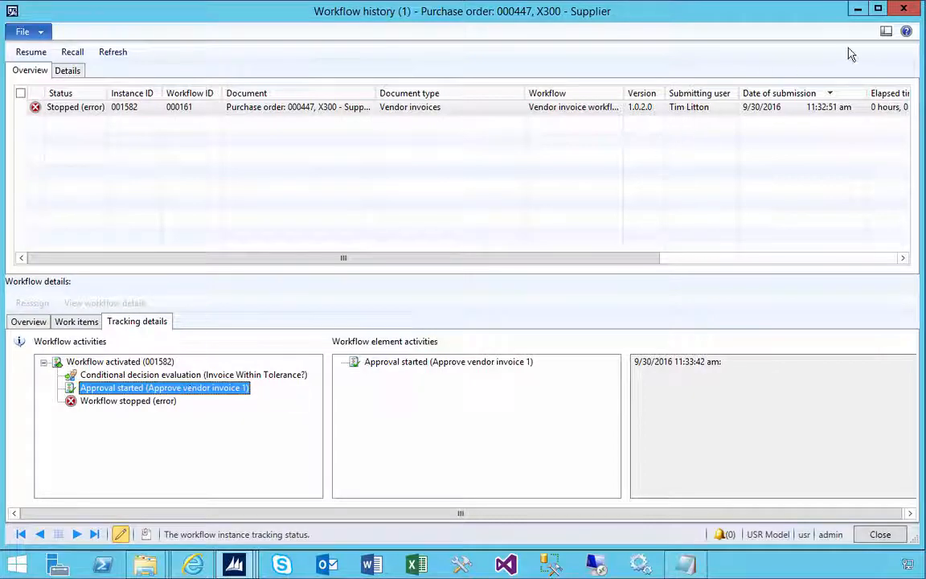
pyautogui.click(879, 533)
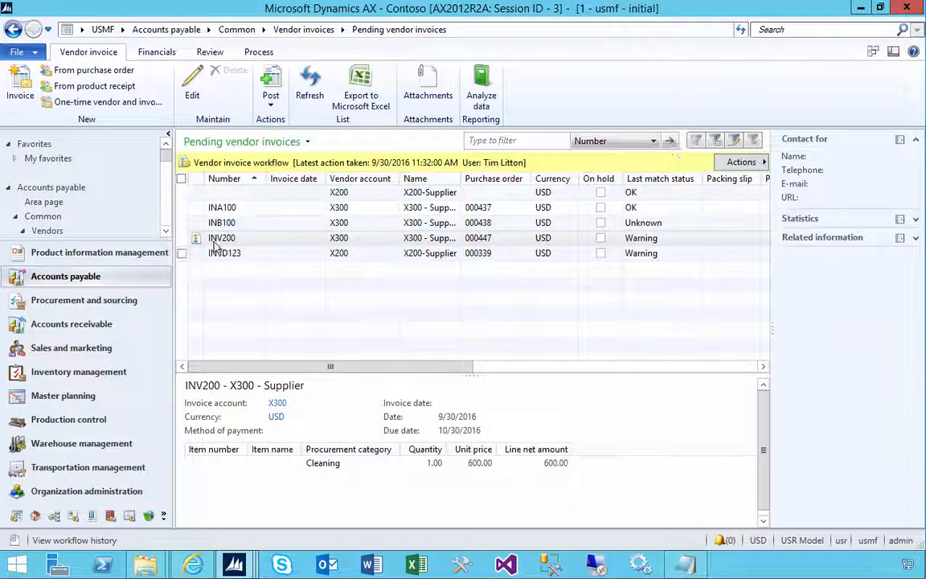
# Select the Vendor invoice workflow in the Accounts payable workflows list
pyautogui.click(222, 237)
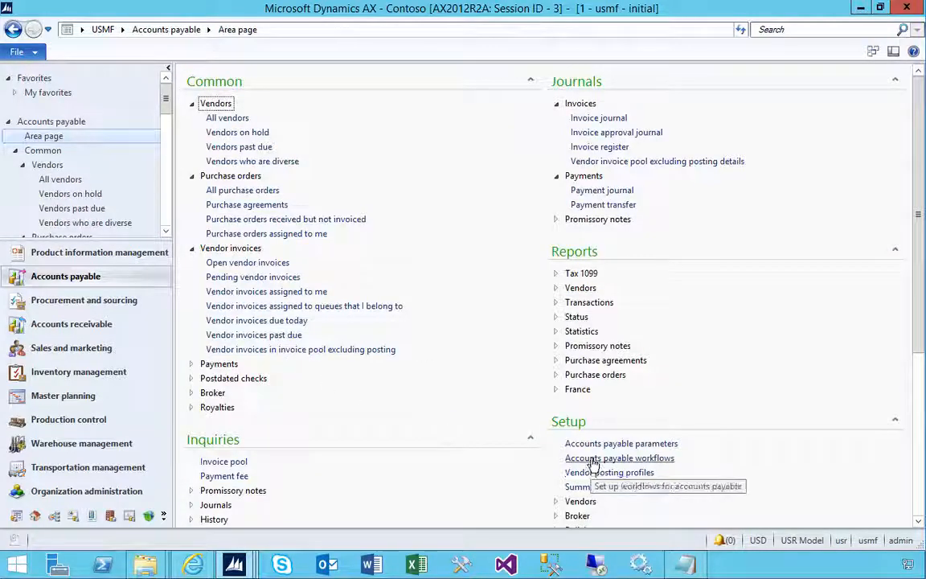
pyautogui.click(619, 457)
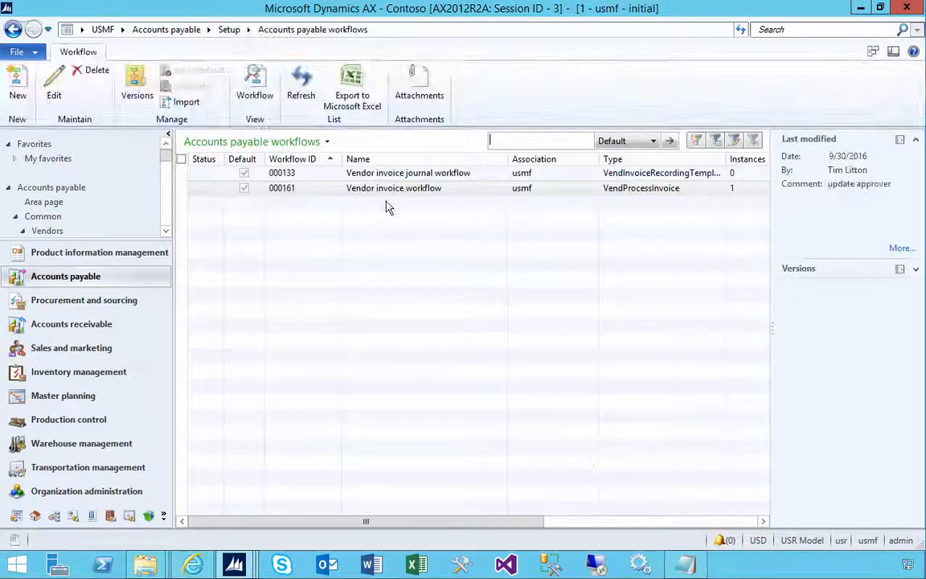
pyautogui.click(393, 187)
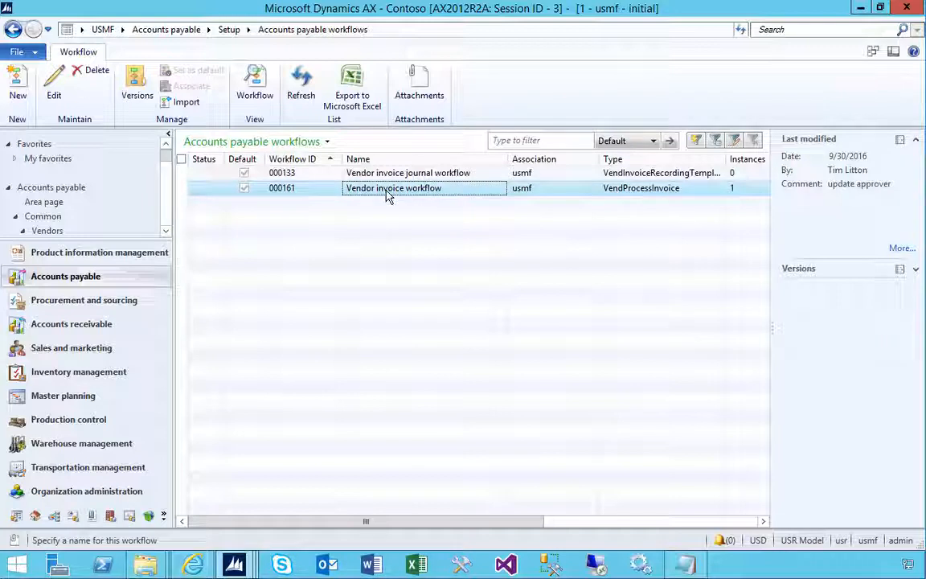
pyautogui.moveTo(54, 85)
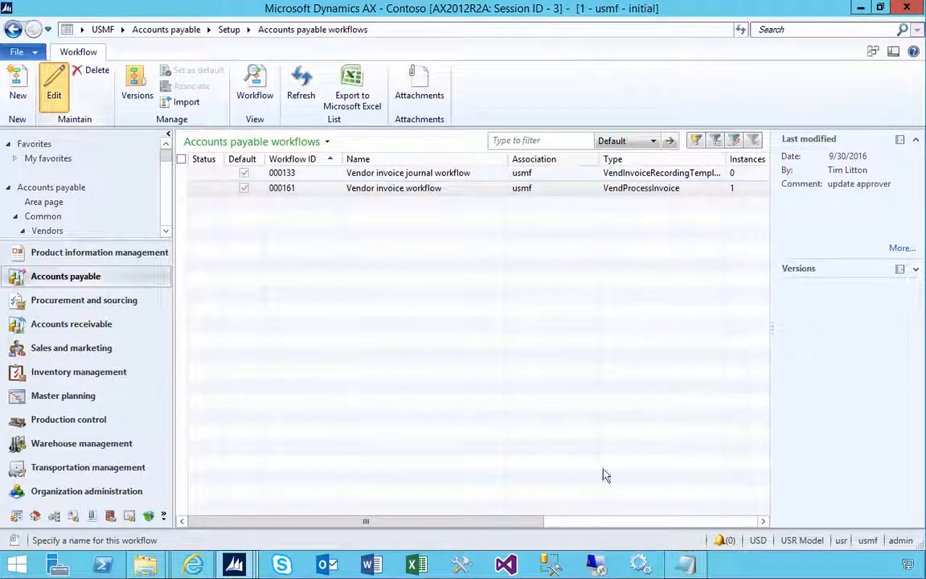
pyautogui.moveTo(775, 495)
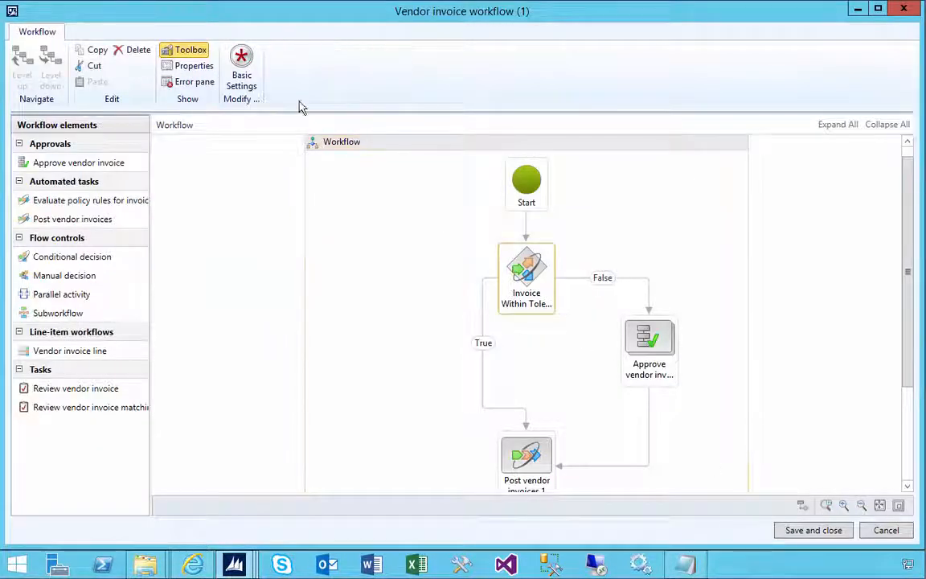
pyautogui.doubleClick(527, 278)
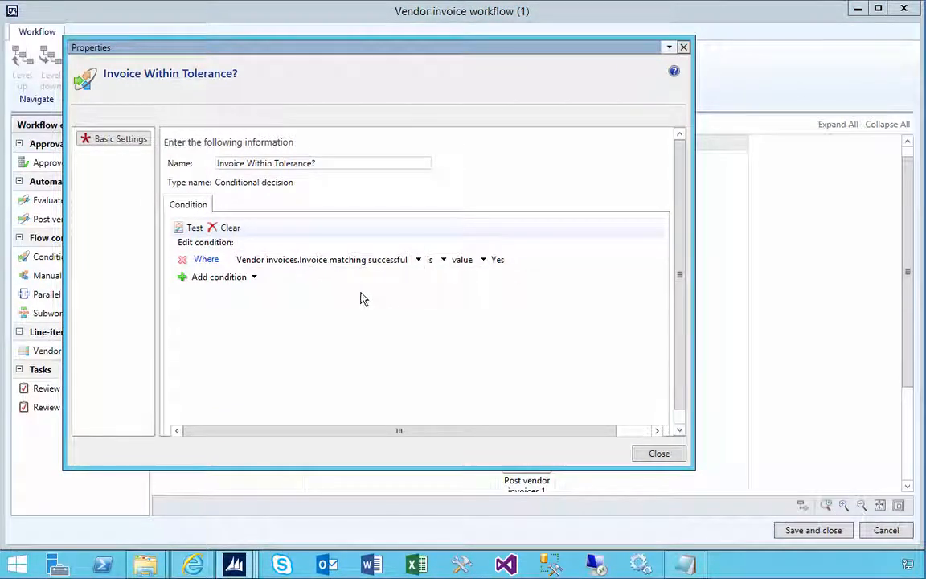
pyautogui.moveTo(482, 298)
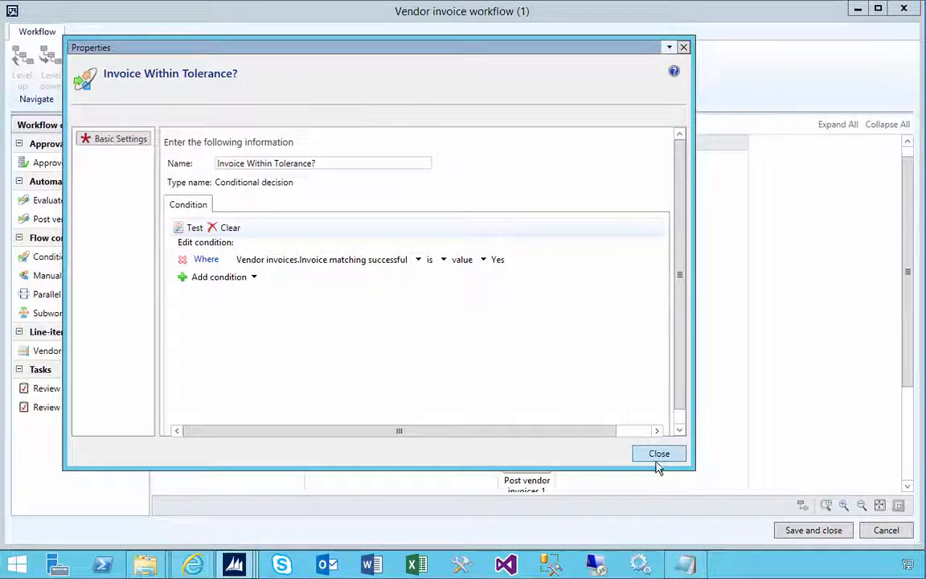
pyautogui.click(659, 454)
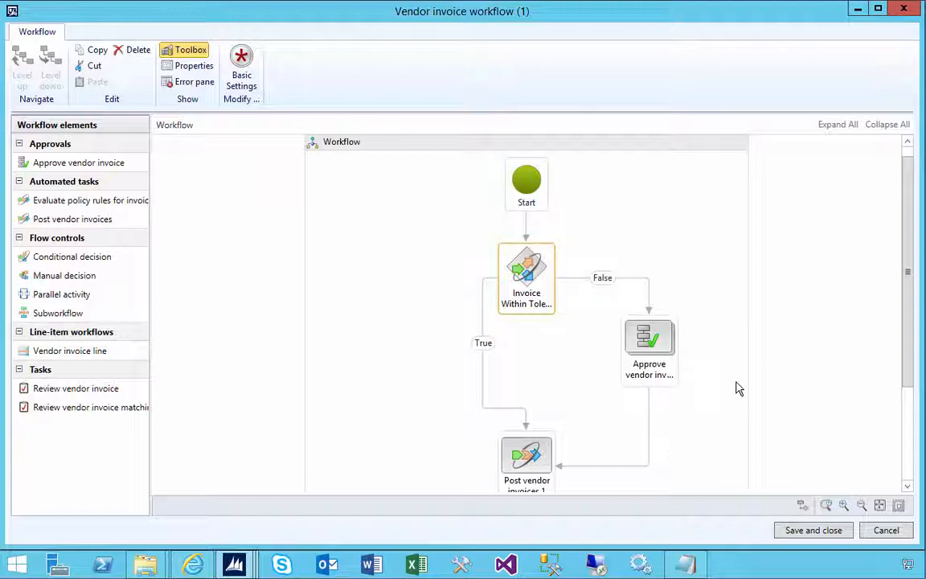
pyautogui.moveTo(293, 492)
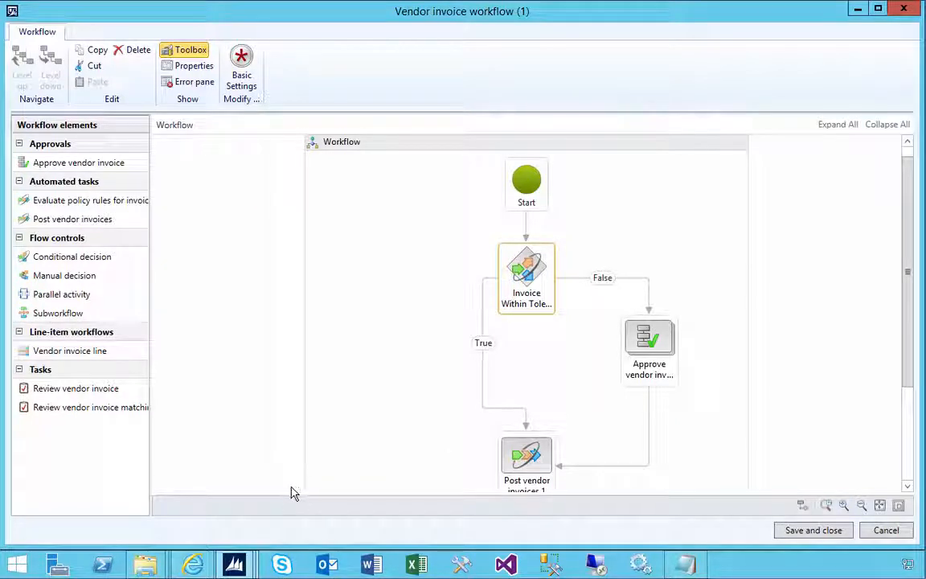
pyautogui.moveTo(326, 405)
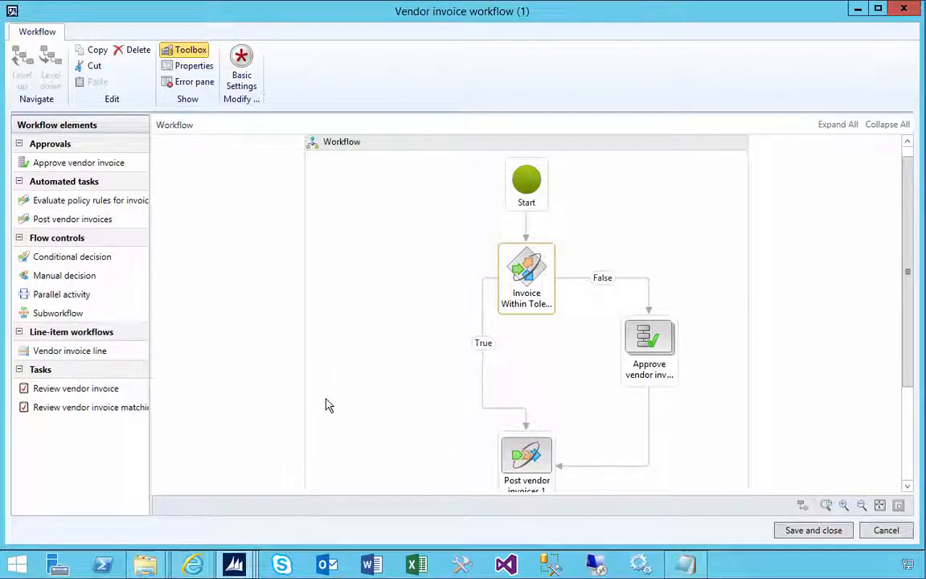